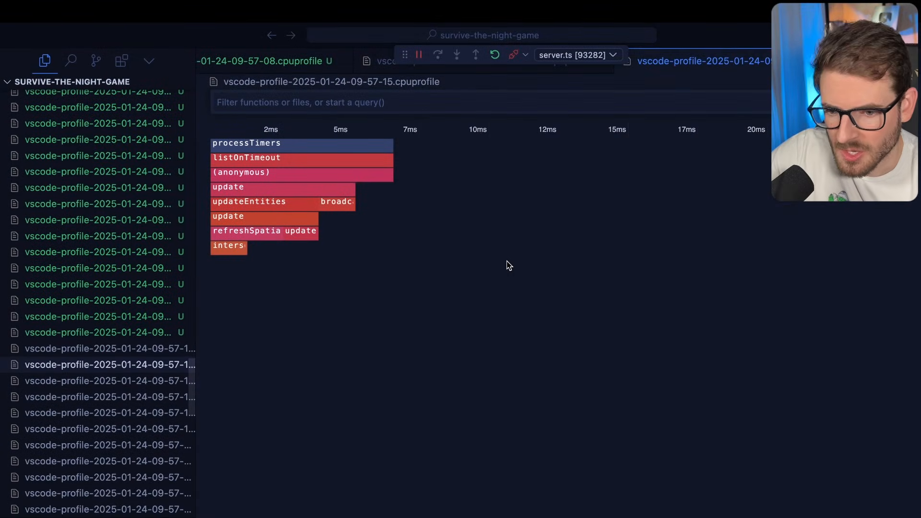
{"action": "mouse_move", "coordinate": [411, 196]}
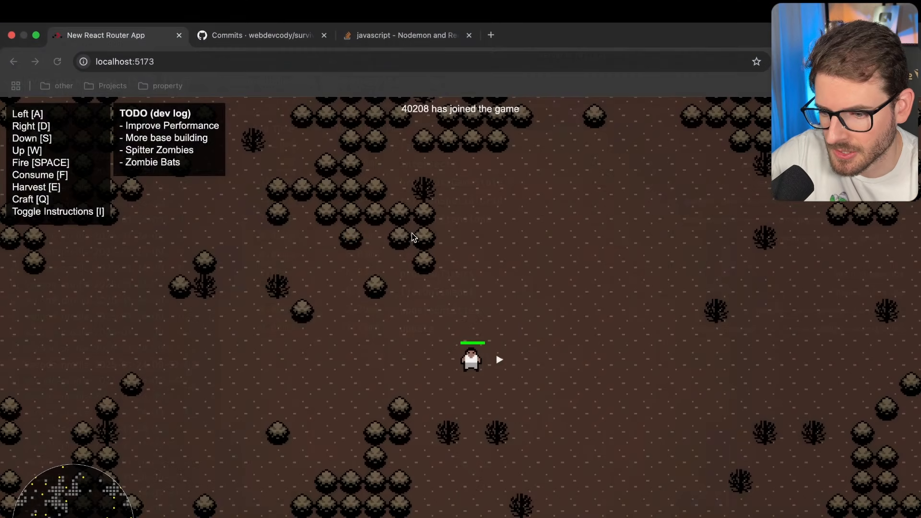
- Focus the running survival game at localhost:5173 in Chrome
{"action": "left_click", "coordinate": [123, 62]}
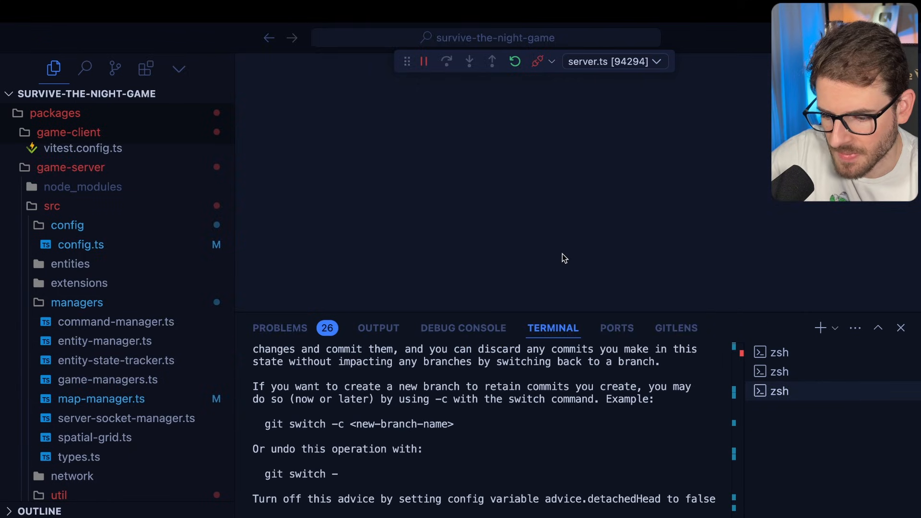
- Open a new JavaScript Debug Terminal from the command palette
{"action": "key", "text": "Cmd+Shift+P"}
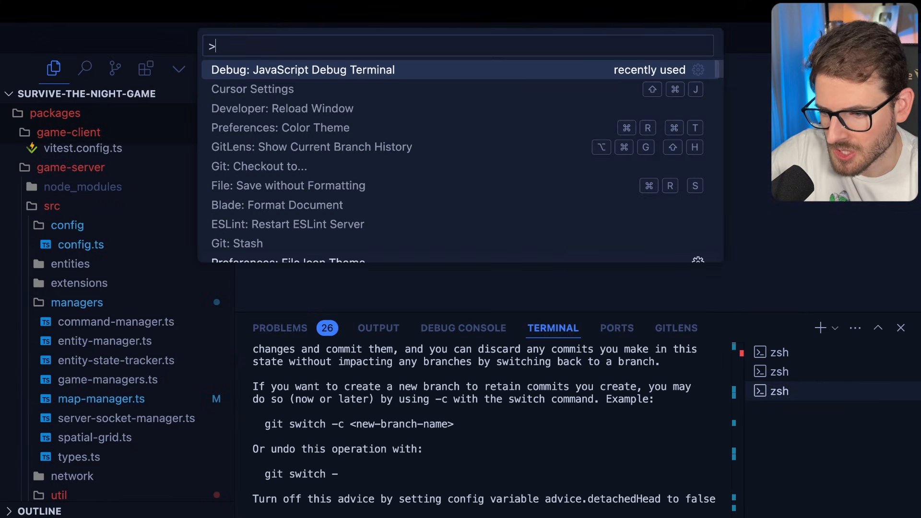
{"action": "left_click", "coordinate": [302, 70]}
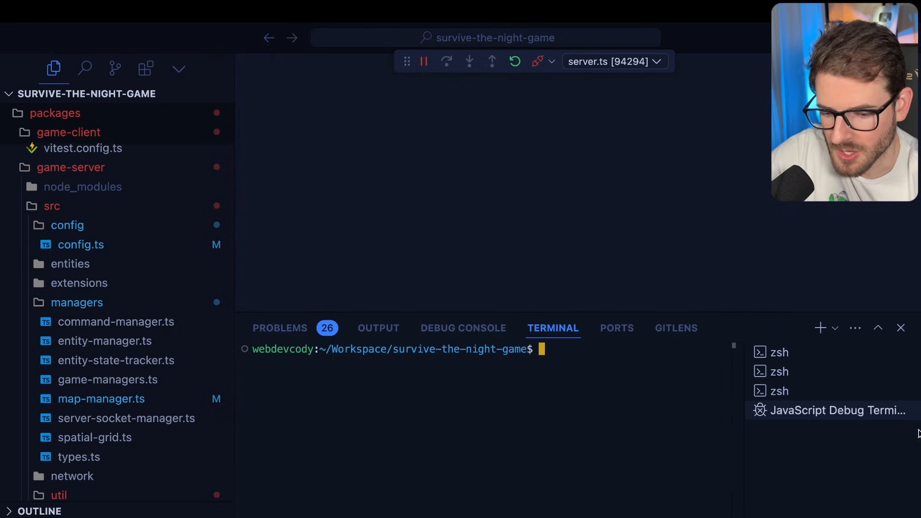
{"action": "mouse_move", "coordinate": [555, 422]}
{"action": "type", "text": "npm run dev"}
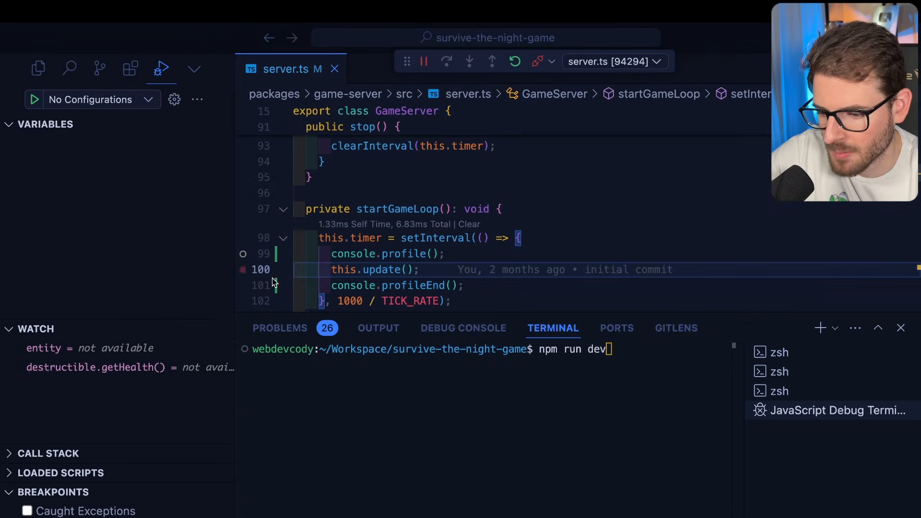
- Run npm run dev under the debugger and step over lines into update()
{"action": "key", "text": "Enter"}
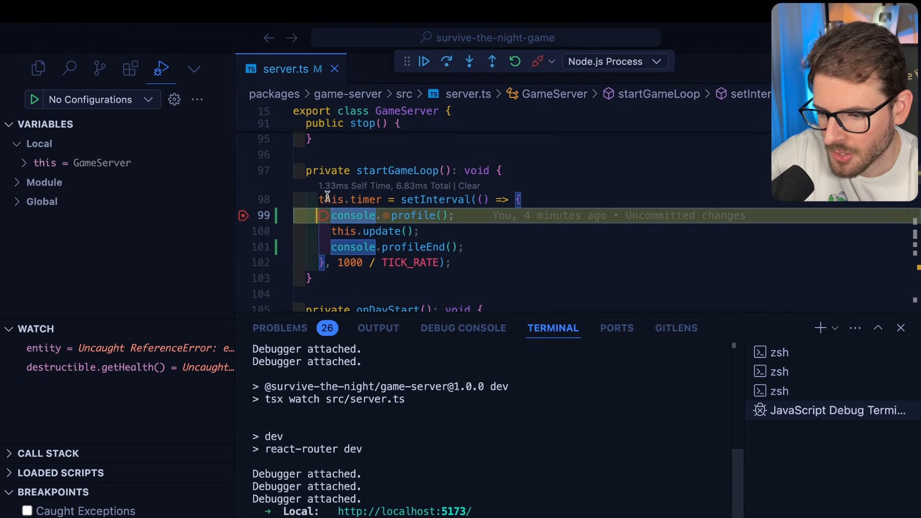
{"action": "mouse_move", "coordinate": [442, 77]}
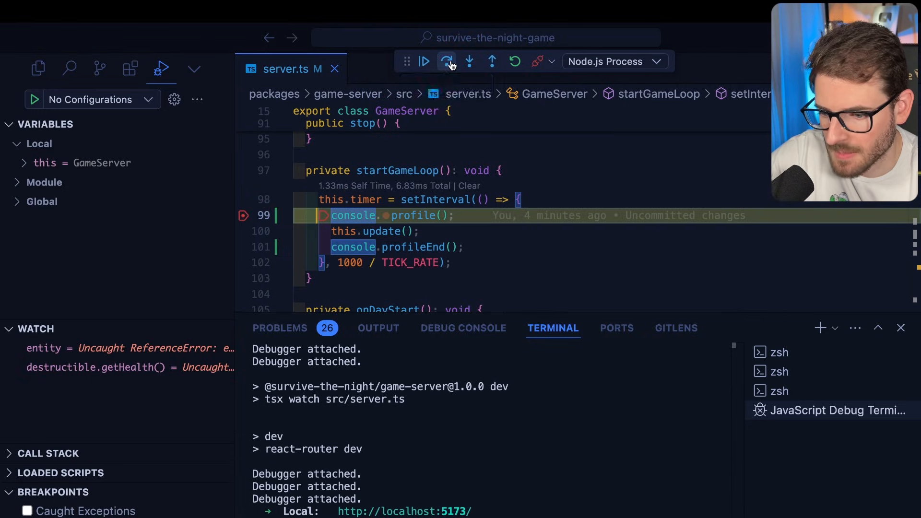
{"action": "left_click", "coordinate": [447, 62]}
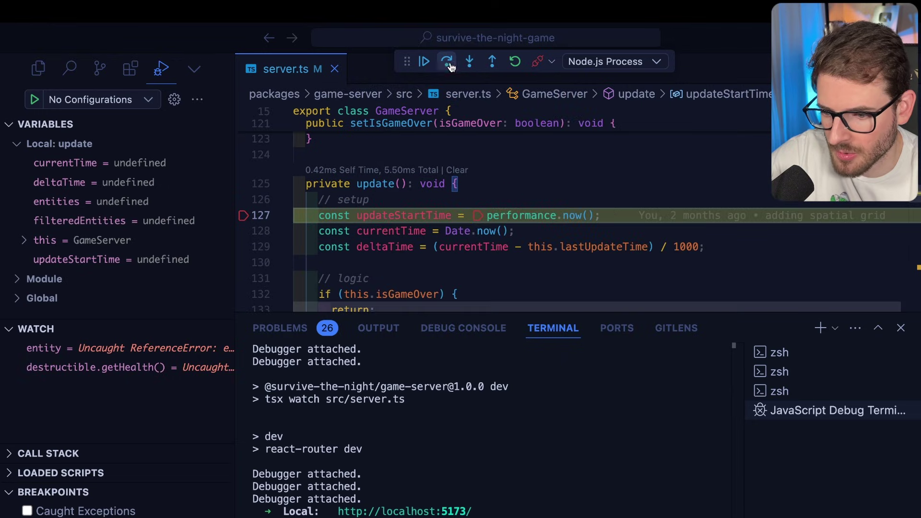
{"action": "mouse_move", "coordinate": [447, 61]}
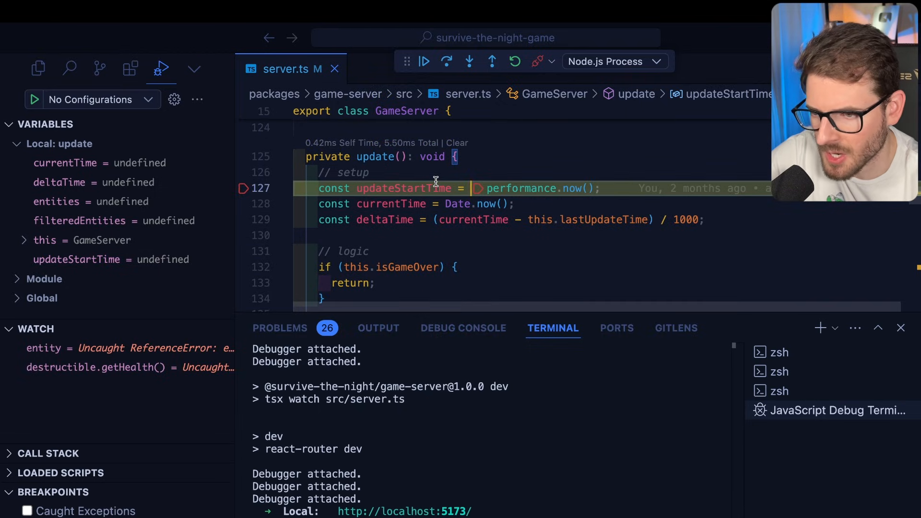
{"action": "mouse_move", "coordinate": [450, 85]}
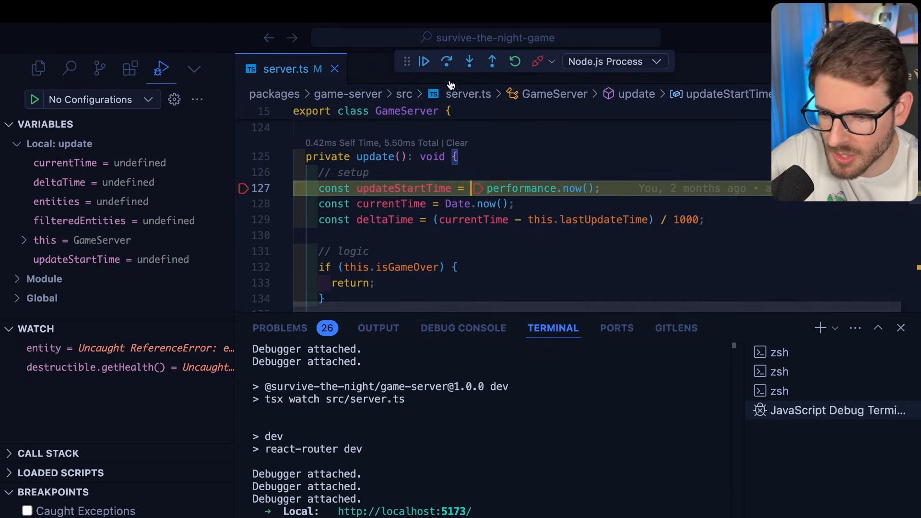
{"action": "left_click", "coordinate": [447, 61]}
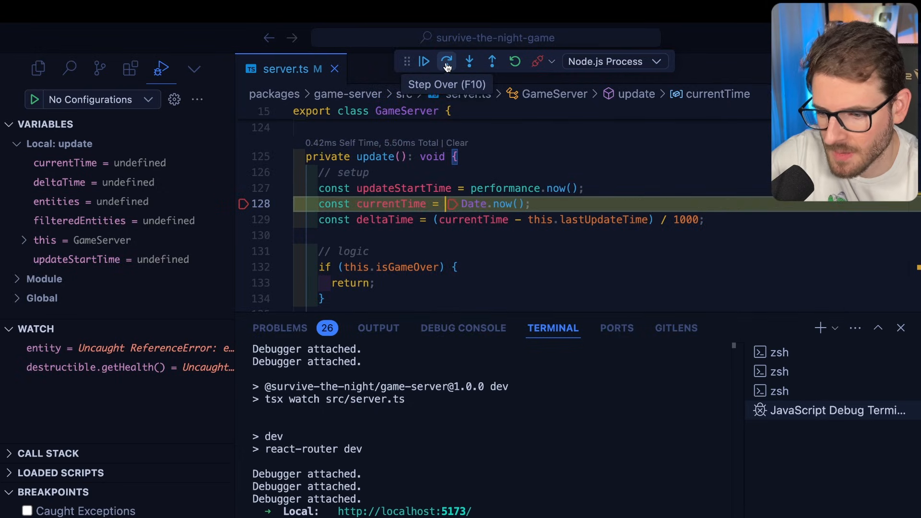
{"action": "left_click", "coordinate": [447, 61]}
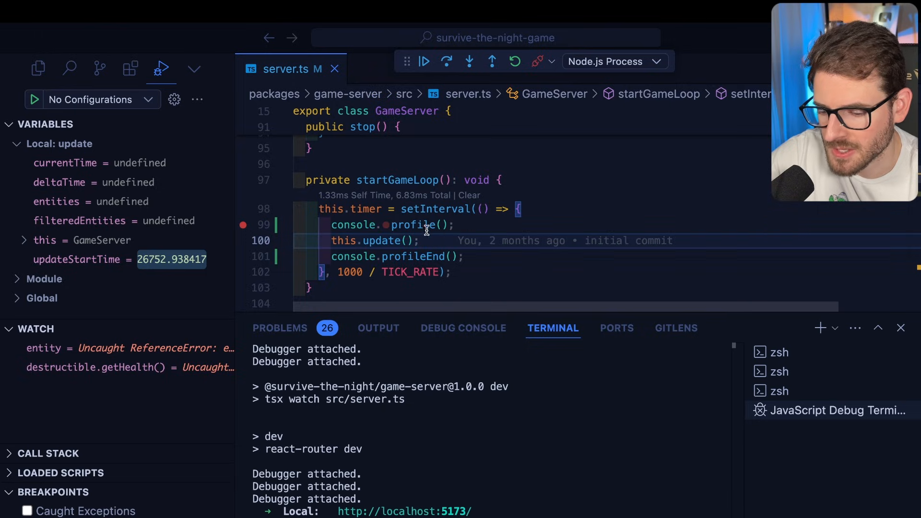
{"action": "mouse_move", "coordinate": [395, 256]}
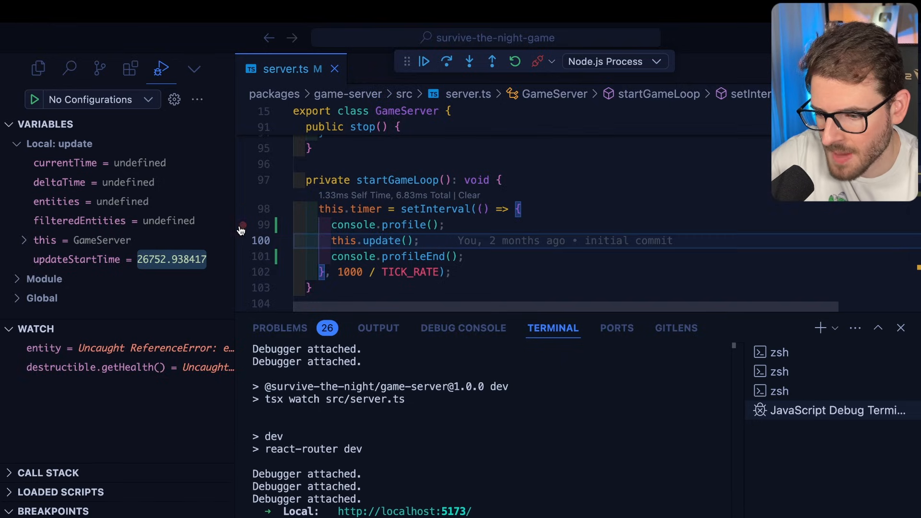
{"action": "left_click", "coordinate": [39, 68]}
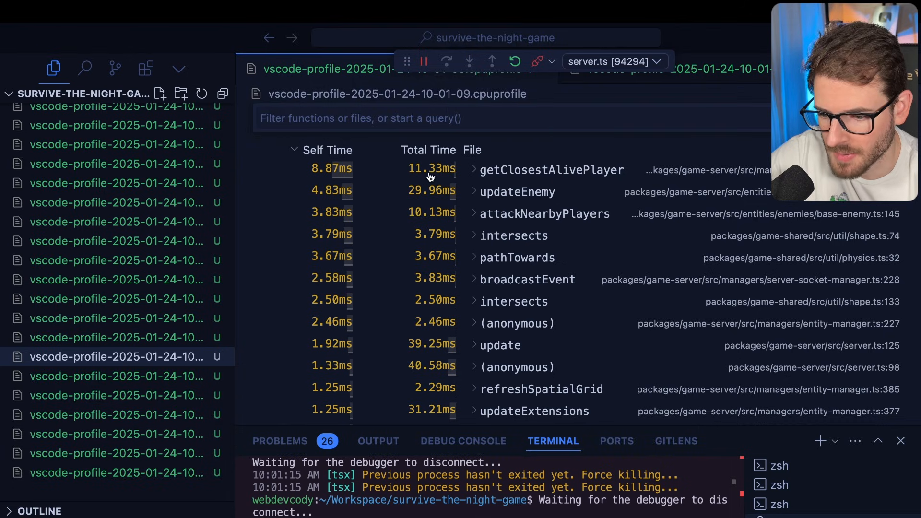
{"action": "mouse_move", "coordinate": [579, 179]}
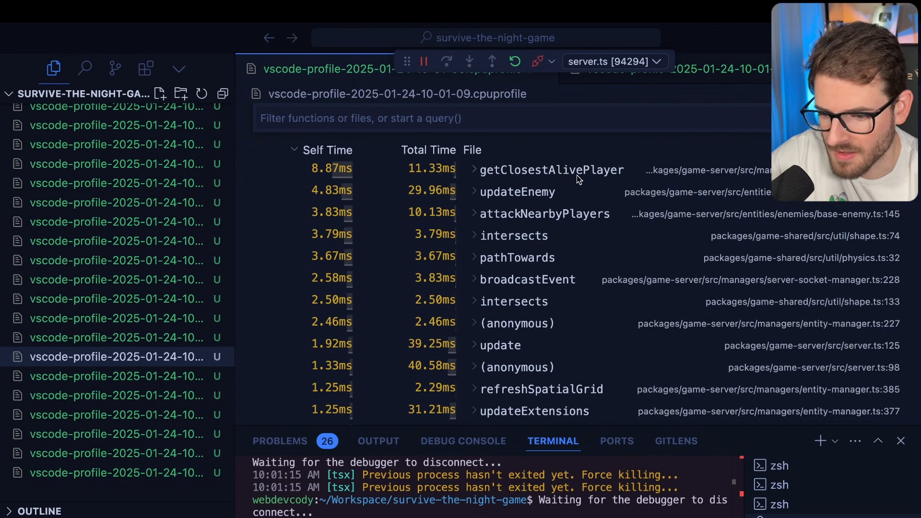
{"action": "mouse_move", "coordinate": [441, 174]}
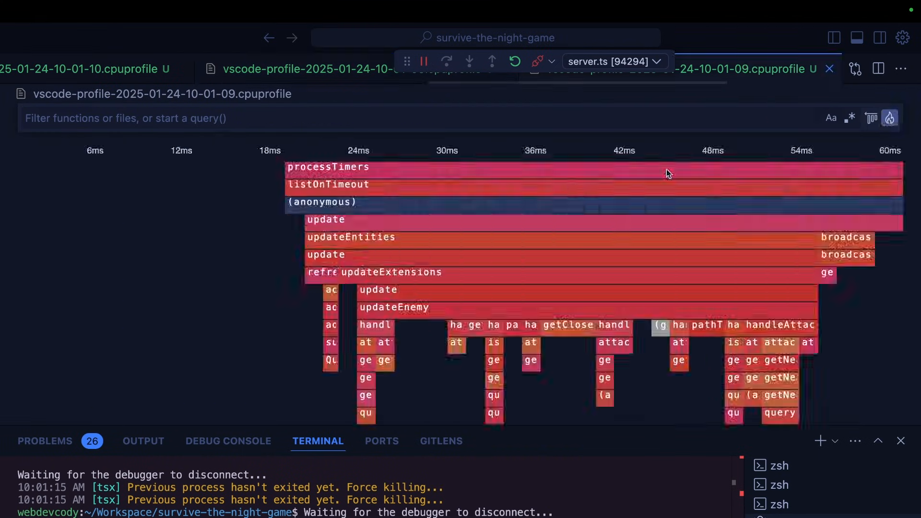
{"action": "mouse_move", "coordinate": [269, 301]}
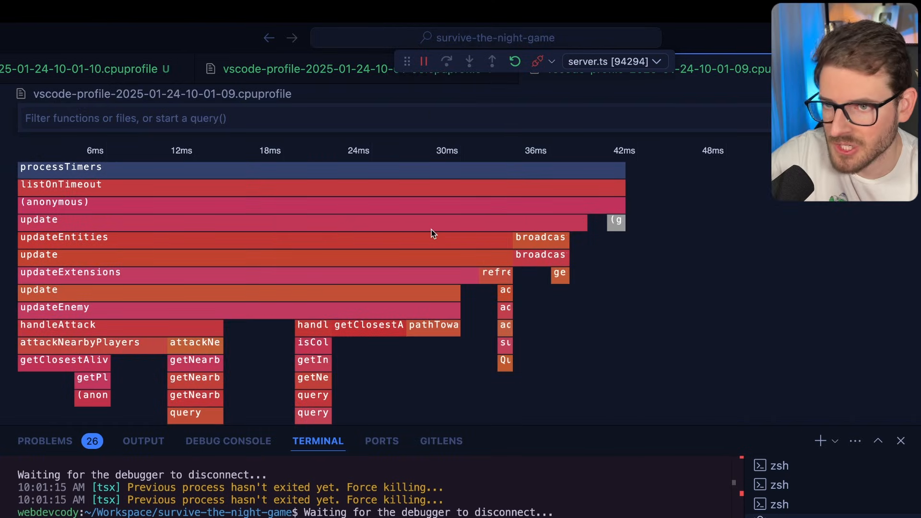
{"action": "mouse_move", "coordinate": [569, 346]}
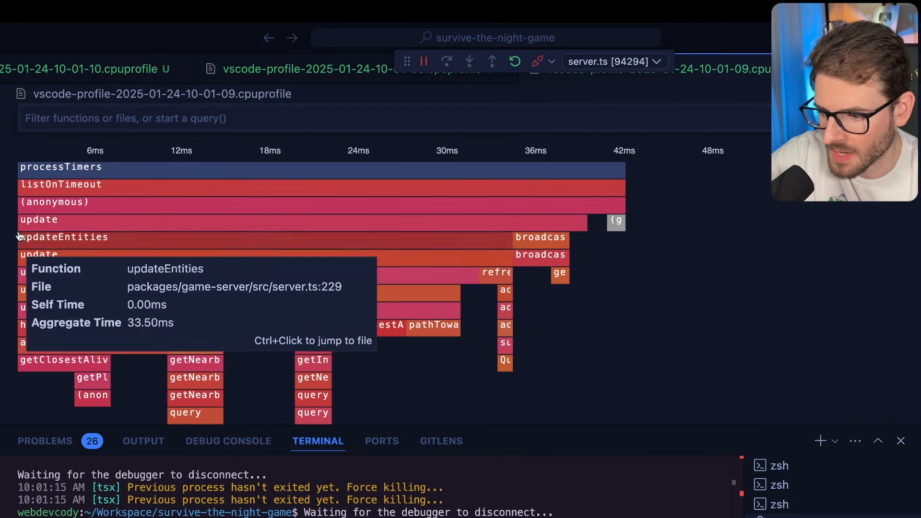
{"action": "mouse_move", "coordinate": [136, 243]}
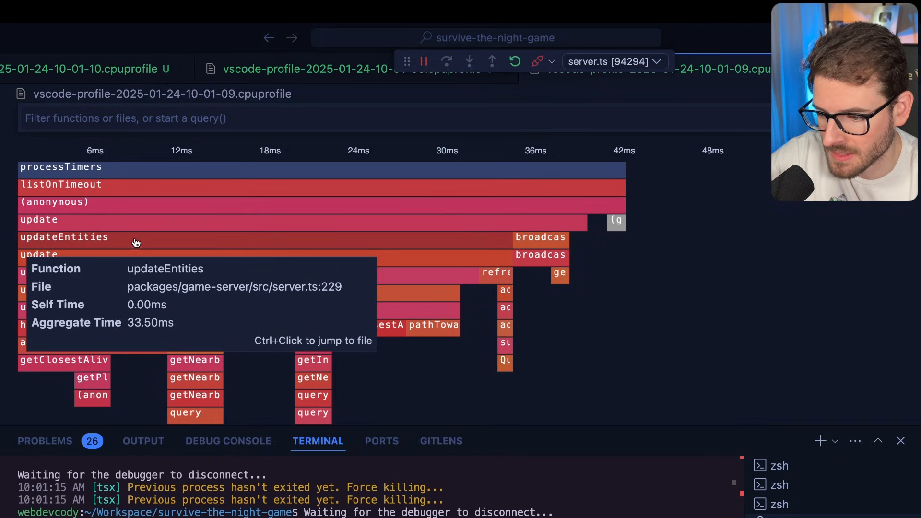
{"action": "mouse_move", "coordinate": [130, 267]}
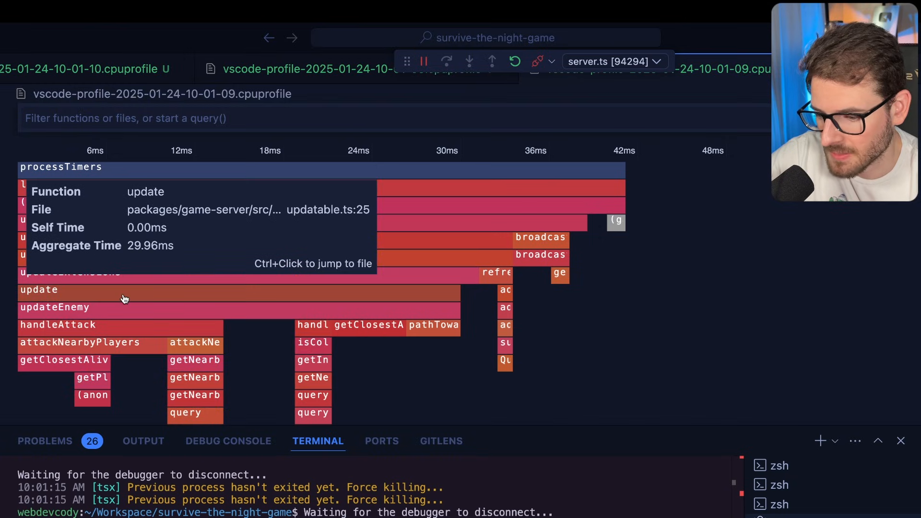
{"action": "mouse_move", "coordinate": [52, 315]}
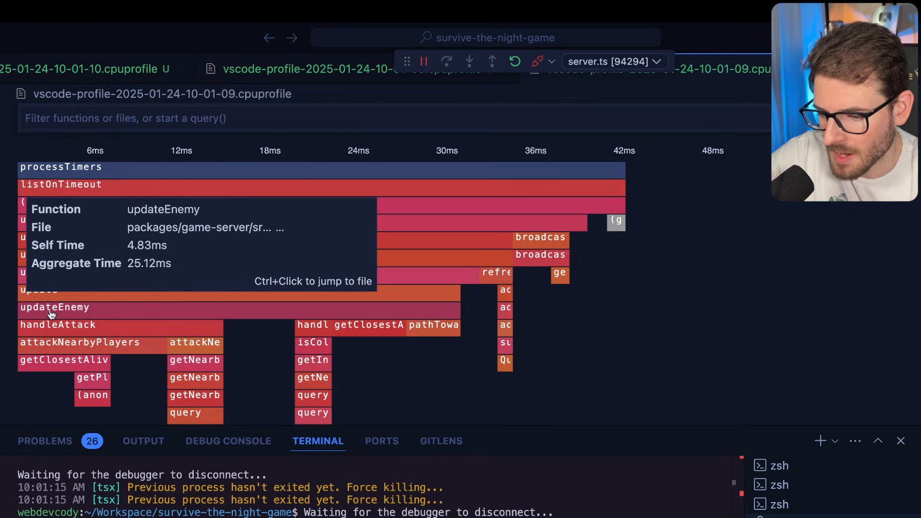
{"action": "mouse_move", "coordinate": [334, 323]}
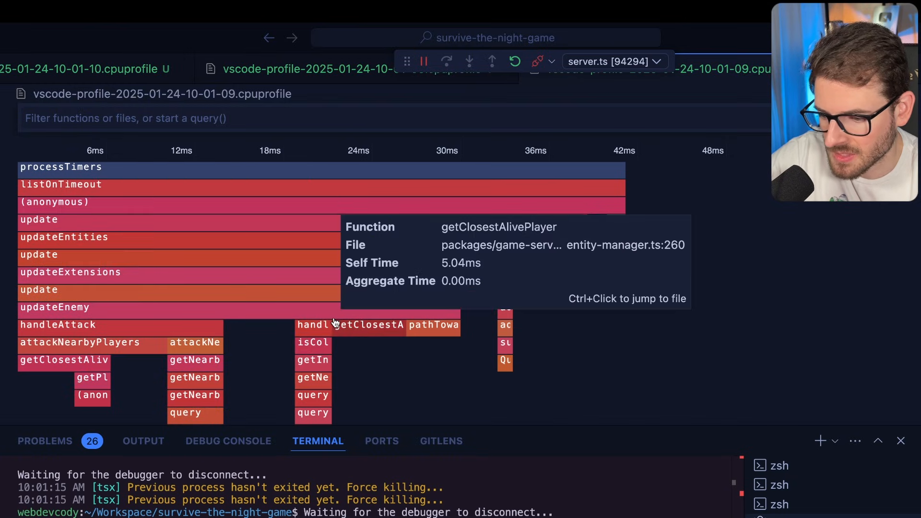
{"action": "mouse_move", "coordinate": [295, 317]}
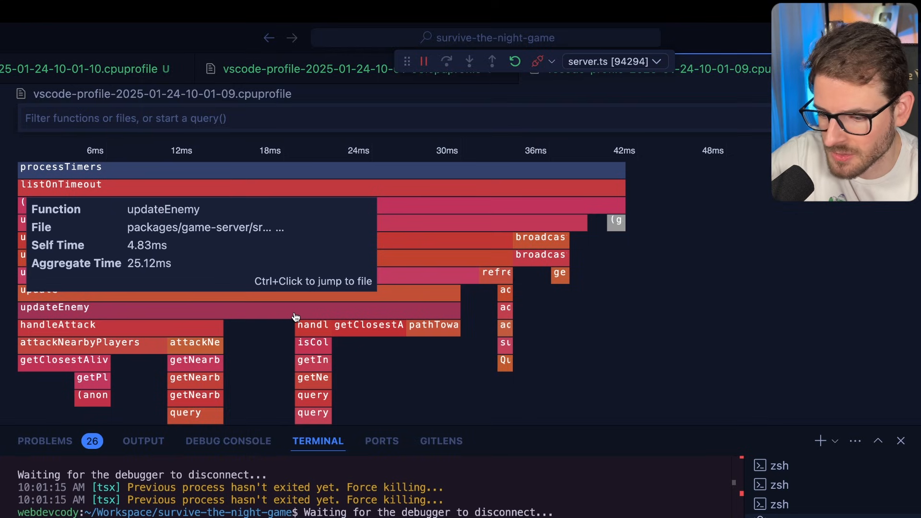
{"action": "mouse_move", "coordinate": [251, 317]}
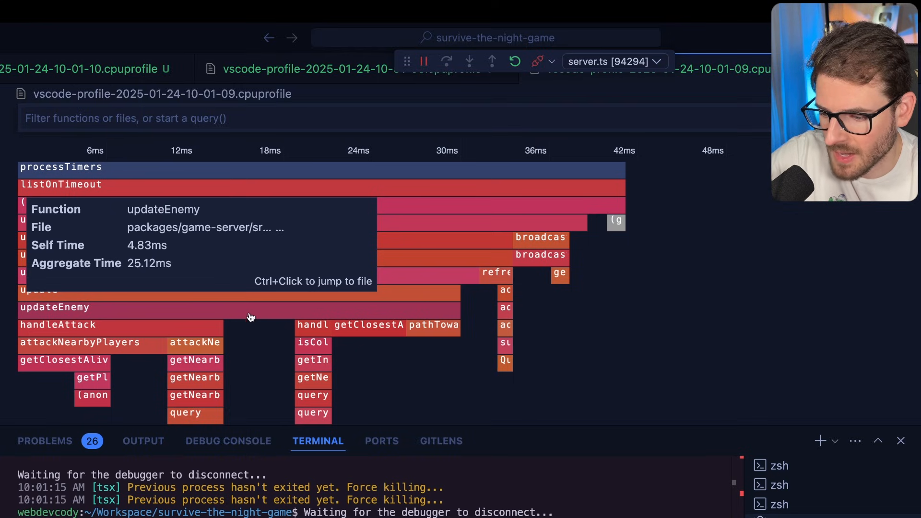
{"action": "mouse_move", "coordinate": [111, 337]}
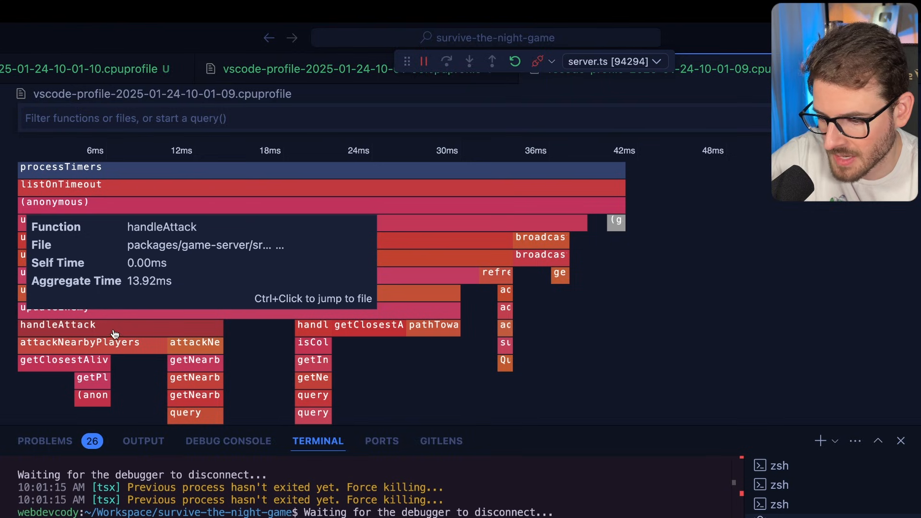
{"action": "mouse_move", "coordinate": [348, 328]}
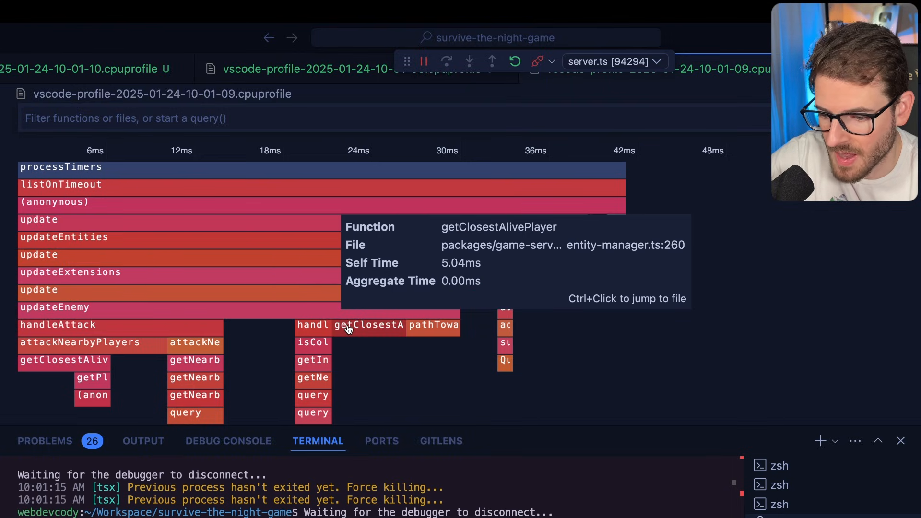
{"action": "mouse_move", "coordinate": [382, 333]}
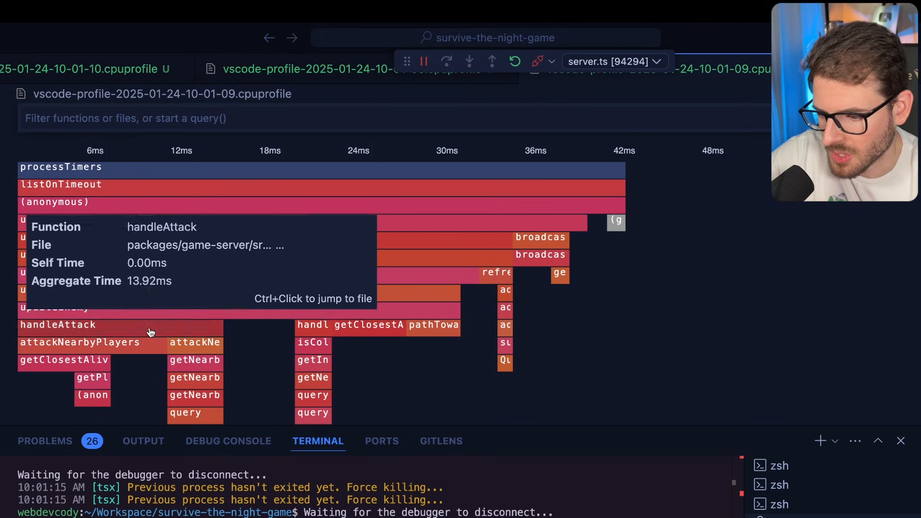
{"action": "mouse_move", "coordinate": [369, 331]}
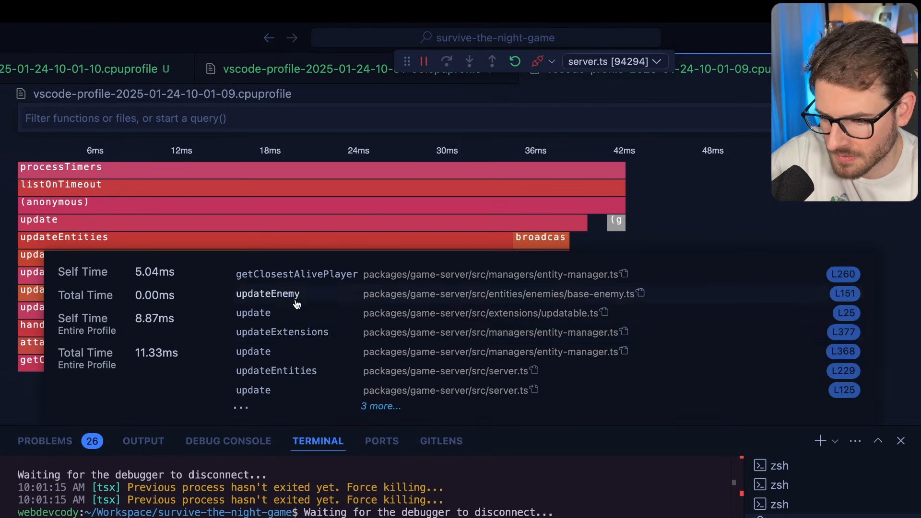
- View getClosestAlivePlayer in entity-manager.ts via #getClosestAlivePlayer, then return to the flame chart
{"action": "left_click", "coordinate": [267, 293]}
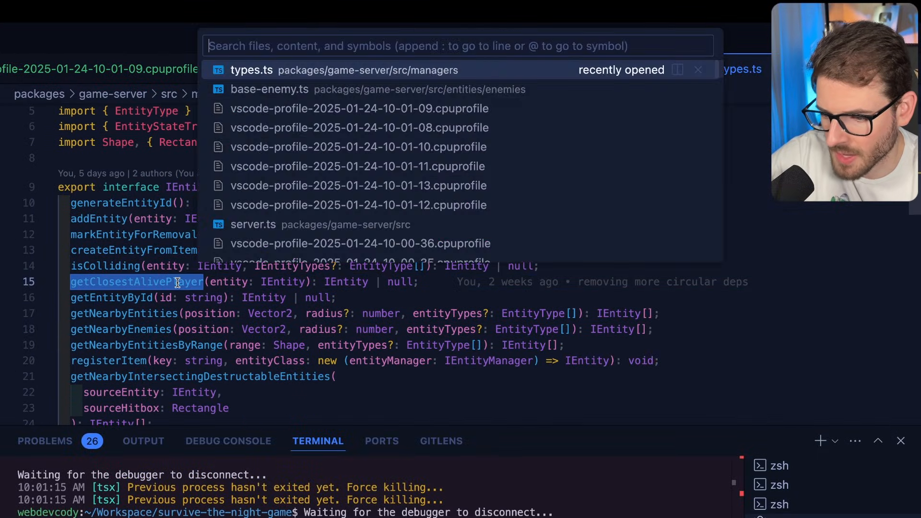
{"action": "type", "text": "#getClosestAlivePlayer"}
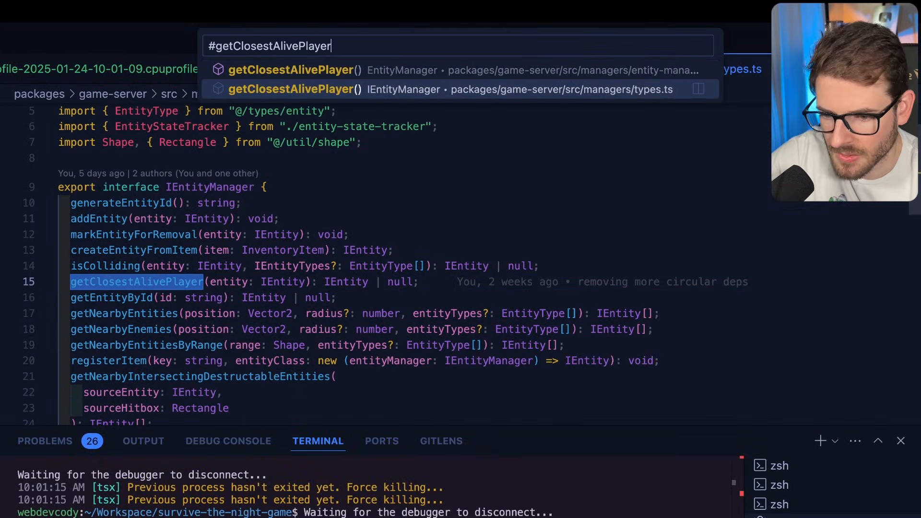
{"action": "left_click", "coordinate": [291, 70]}
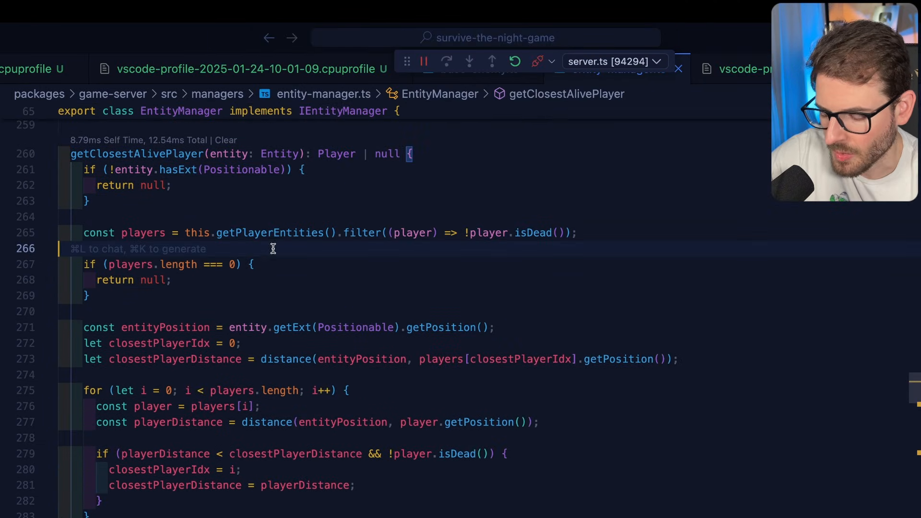
{"action": "mouse_move", "coordinate": [334, 232]}
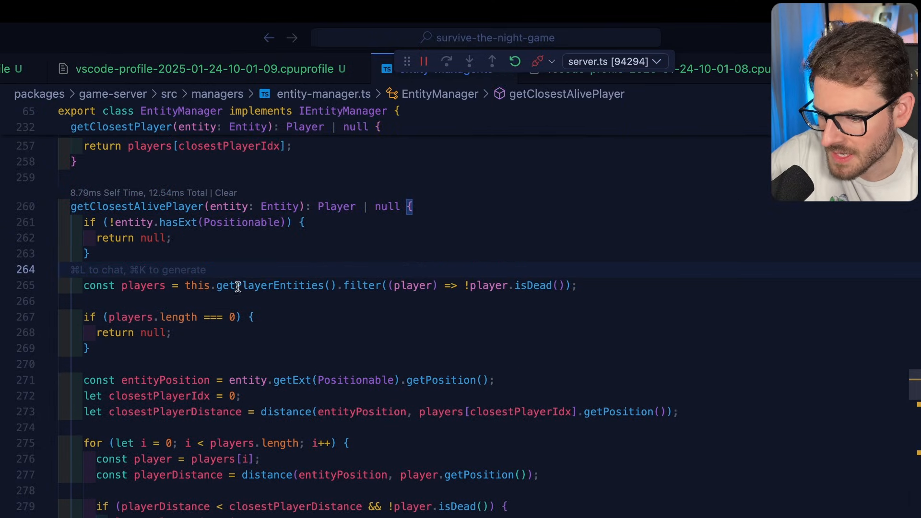
{"action": "left_click", "coordinate": [210, 69]}
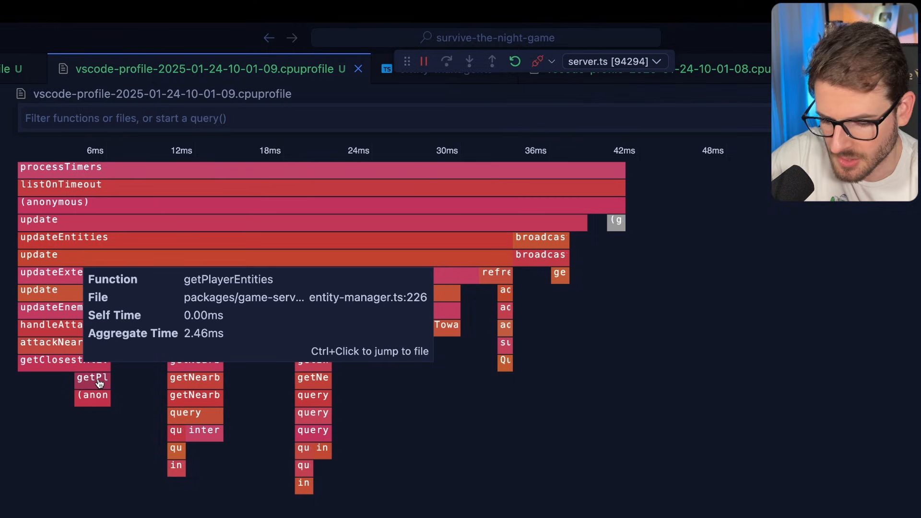
- Jump to getPlayerEntities in entity-manager.ts and select the whole method
{"action": "left_click", "coordinate": [92, 377]}
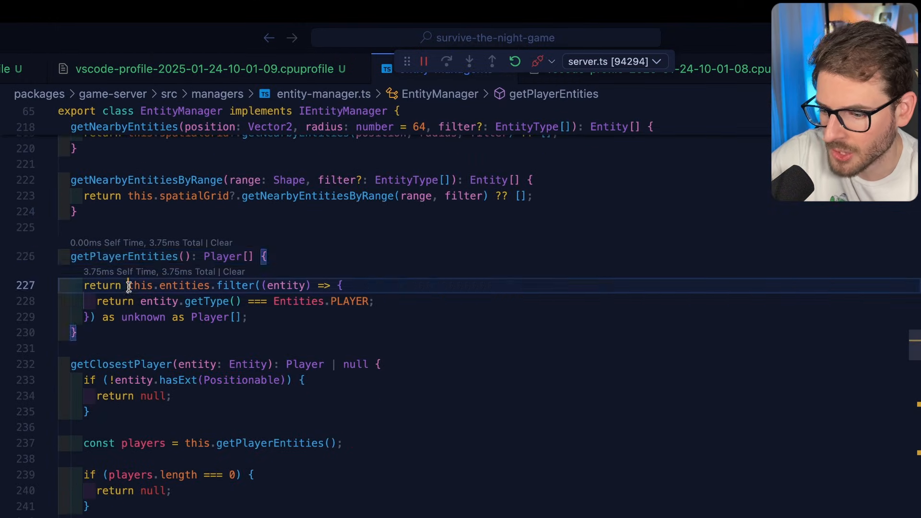
{"action": "double_click", "coordinate": [183, 285]}
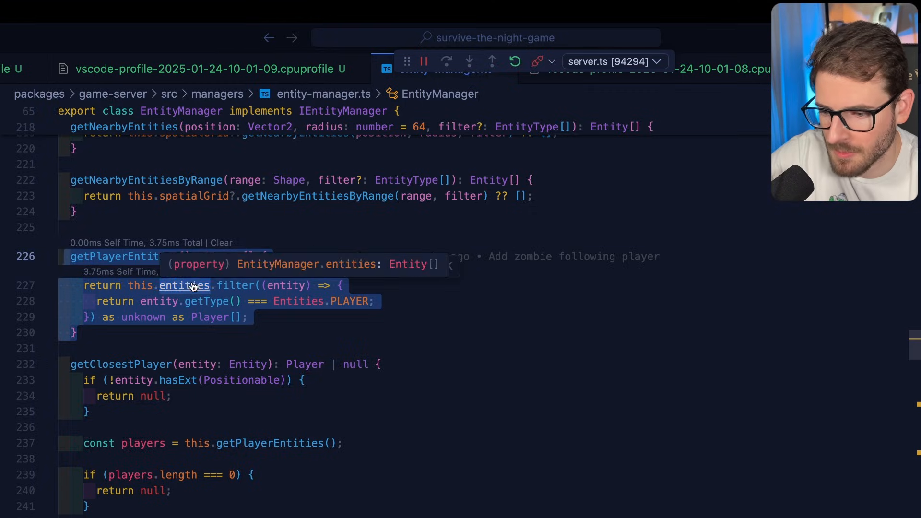
{"action": "left_click", "coordinate": [208, 69]}
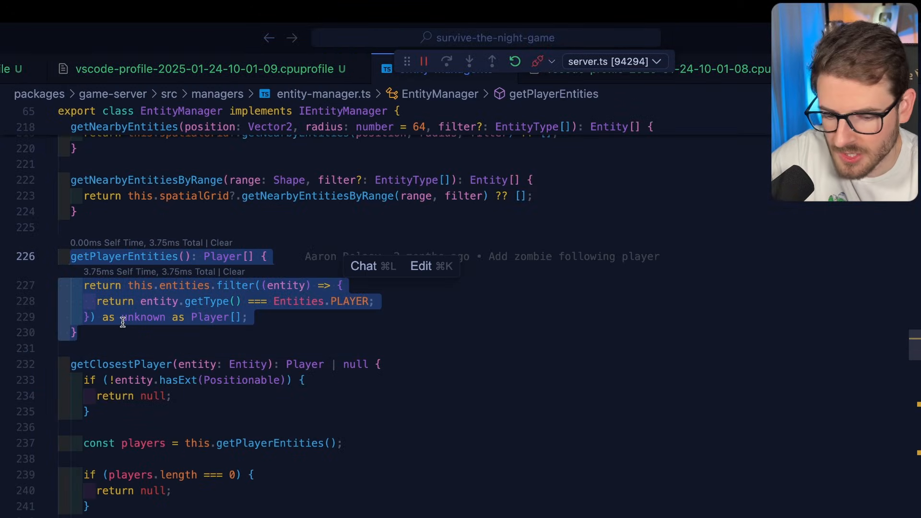
- Add getPlayerEntities to chat asking to cache players on add and removal
{"action": "left_click", "coordinate": [363, 265]}
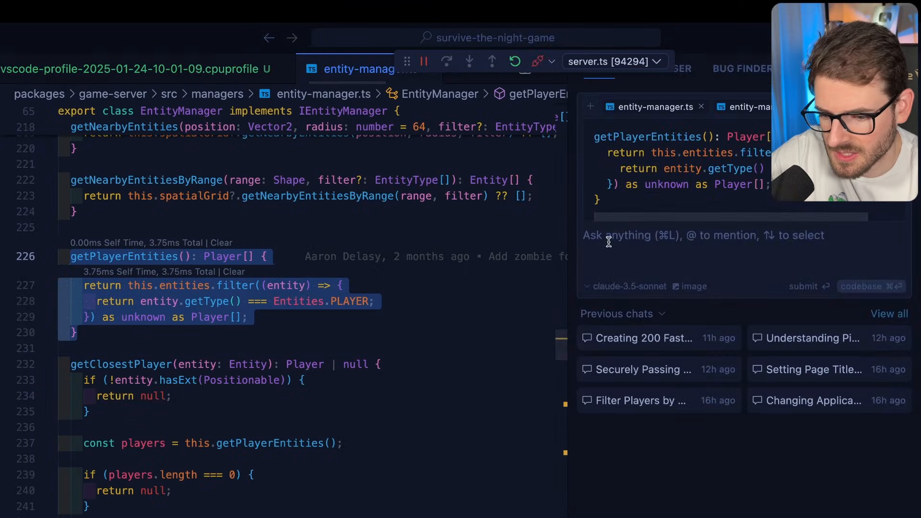
{"action": "type", "text": "can you refac"}
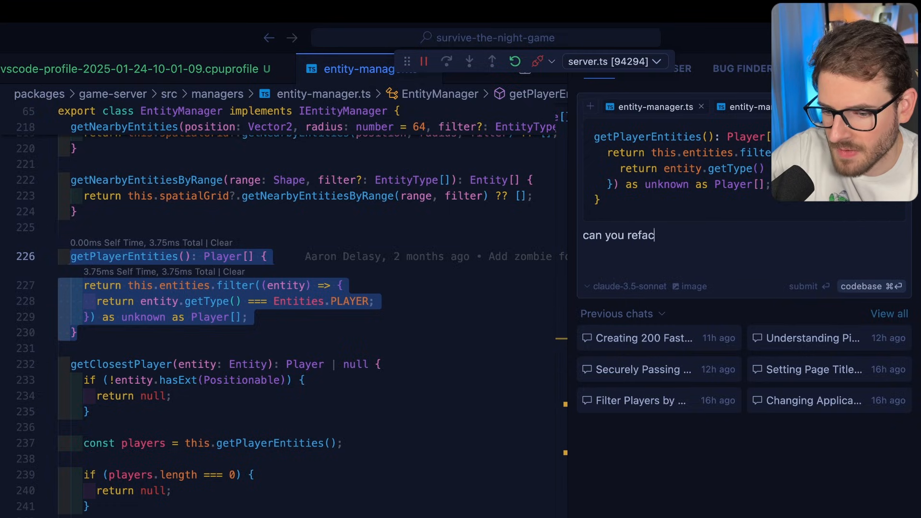
{"action": "type", "text": "tor this to instead"}
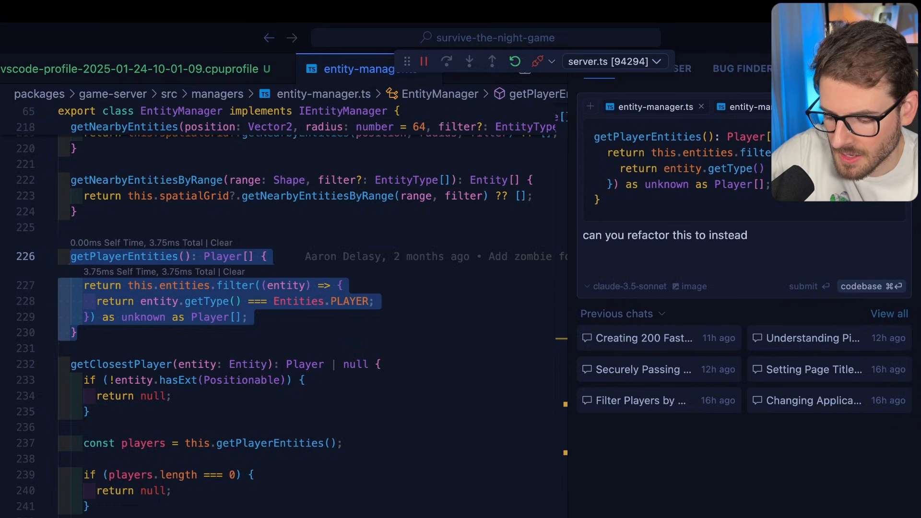
{"action": "type", "text": "cache the players when they are added and"}
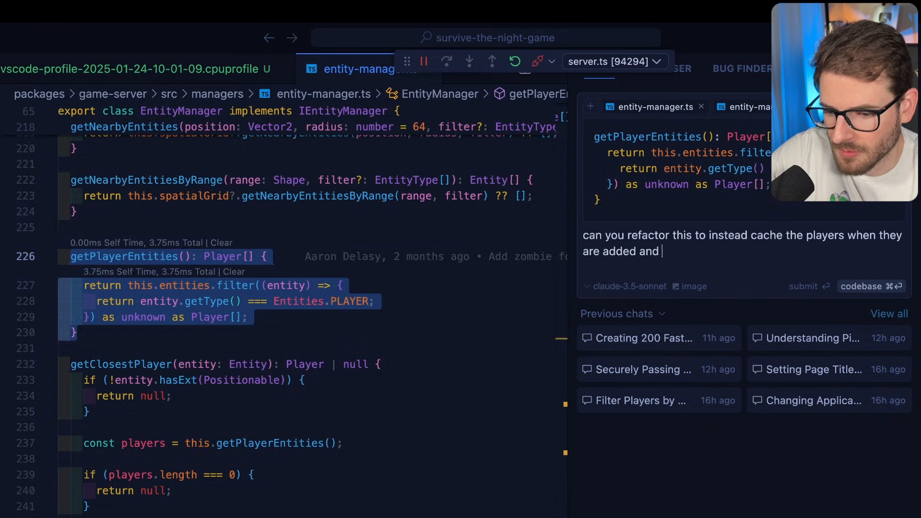
{"action": "type", "text": "removed from the game, so that I don't have to filte"}
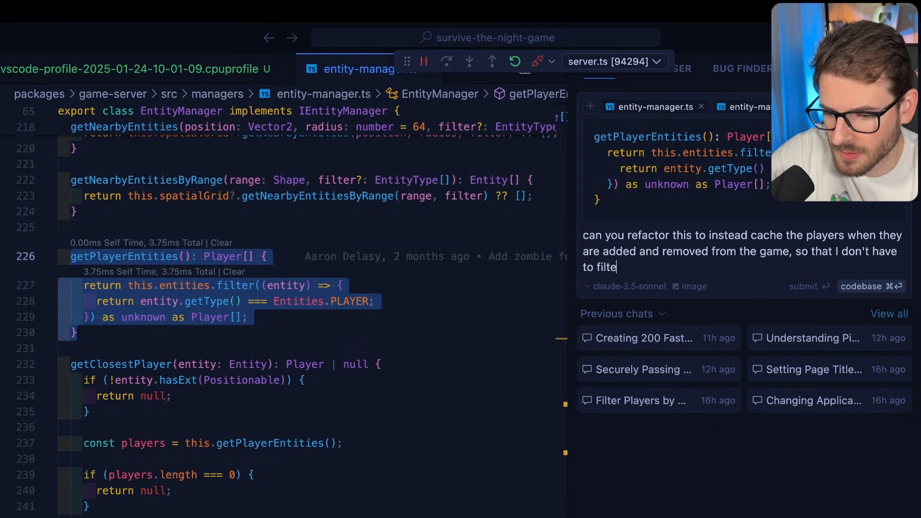
{"action": "type", "text": "r through thoursands of entities just to find"}
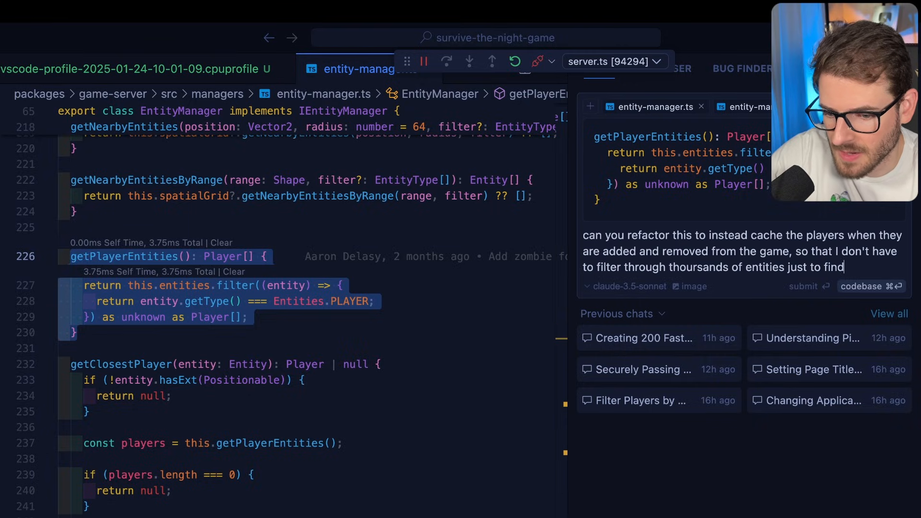
{"action": "type", "text": "the players."}
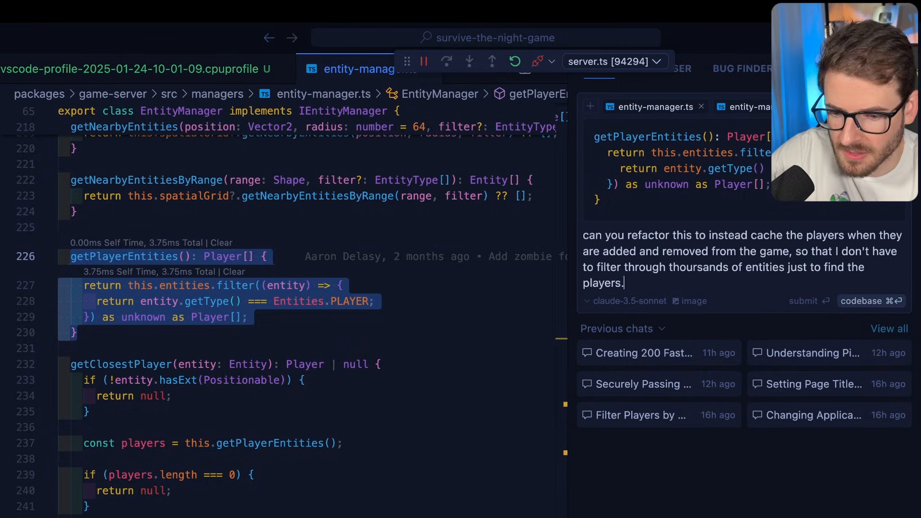
- Send the caching refactor request and scroll through the AI's players-cache code
{"action": "left_click", "coordinate": [803, 301]}
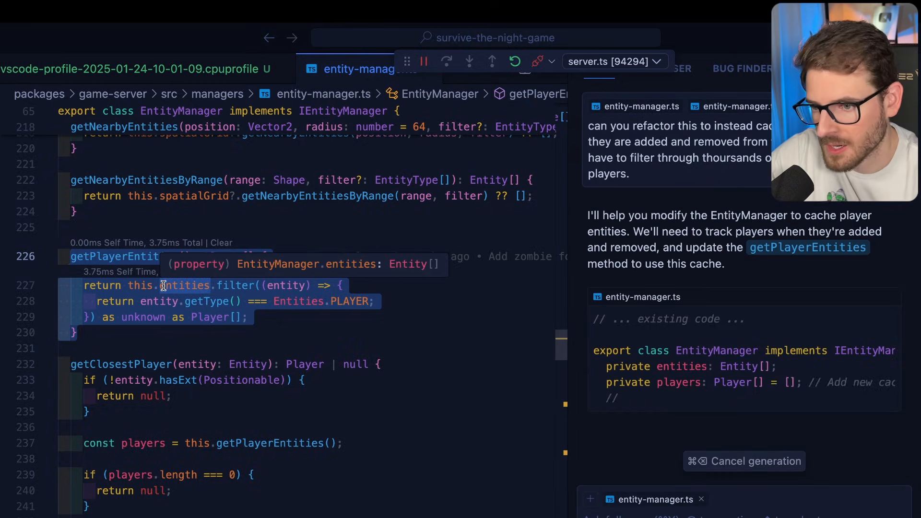
{"action": "scroll", "scroll_direction": "down", "scroll_amount": 3}
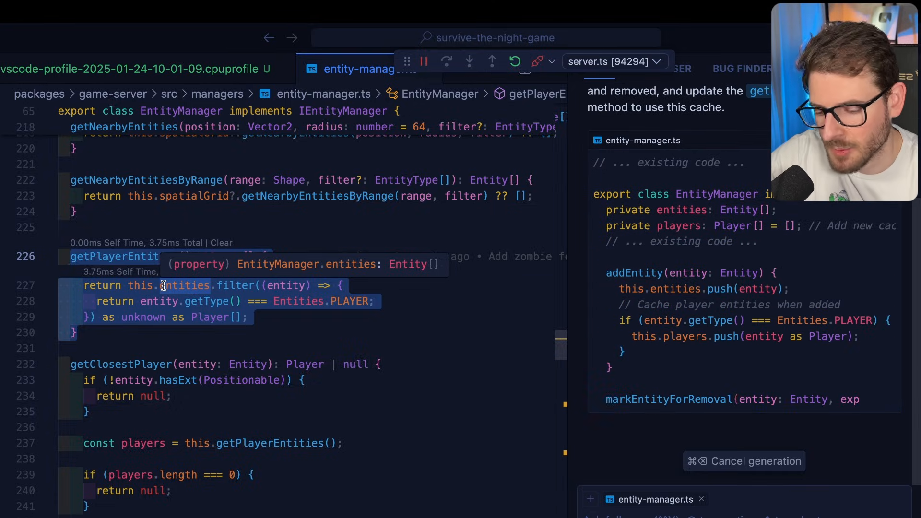
{"action": "scroll", "scroll_direction": "down", "scroll_amount": 3}
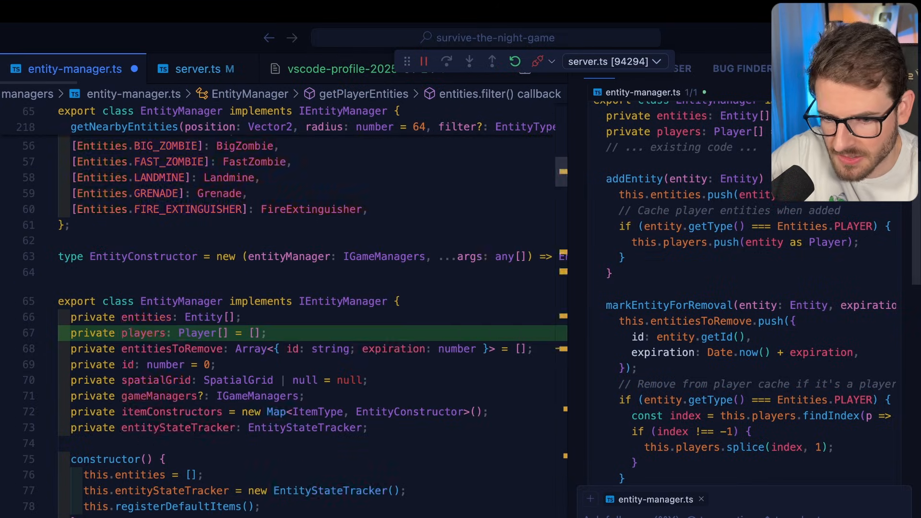
{"action": "double_click", "coordinate": [144, 333]}
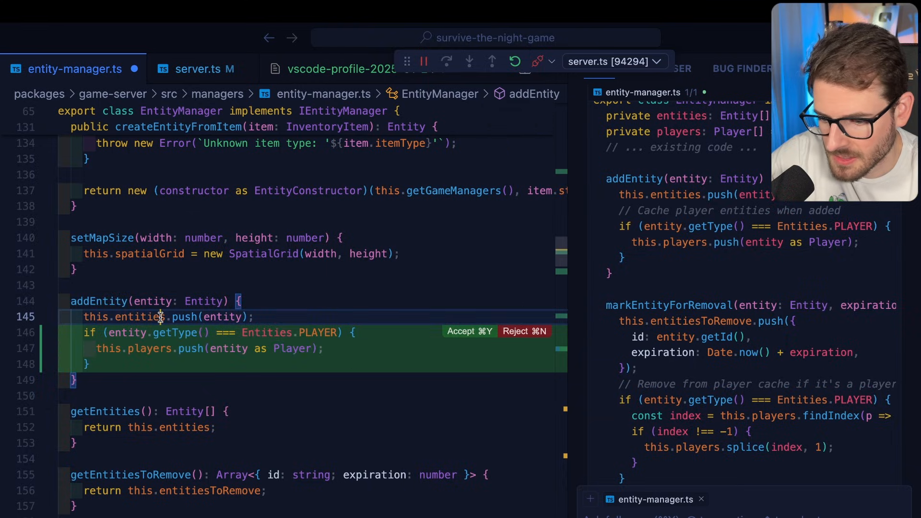
{"action": "scroll", "scroll_direction": "down", "scroll_amount": 3}
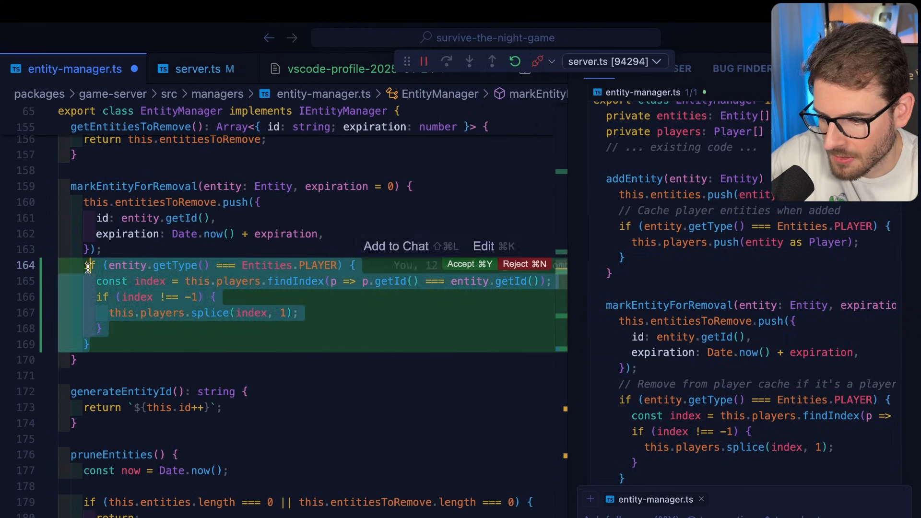
{"action": "scroll", "scroll_direction": "down", "scroll_amount": 3}
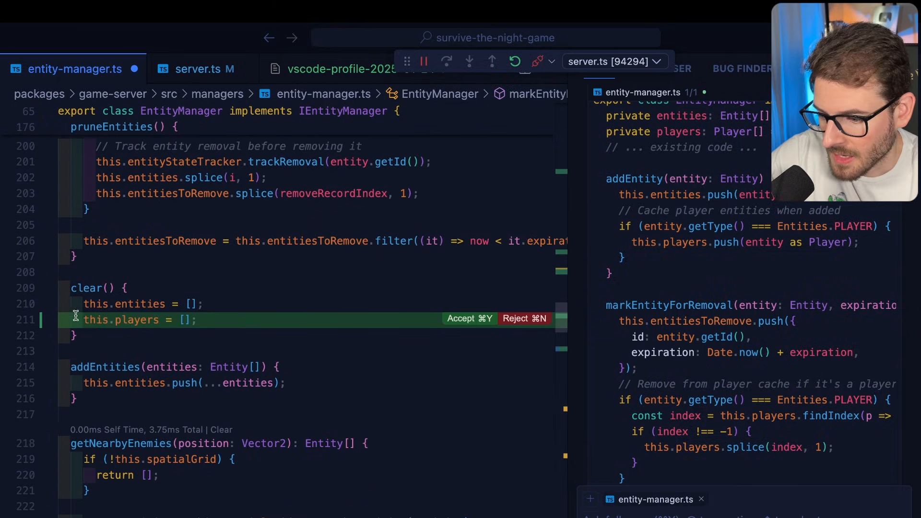
{"action": "scroll", "scroll_direction": "down", "scroll_amount": 3}
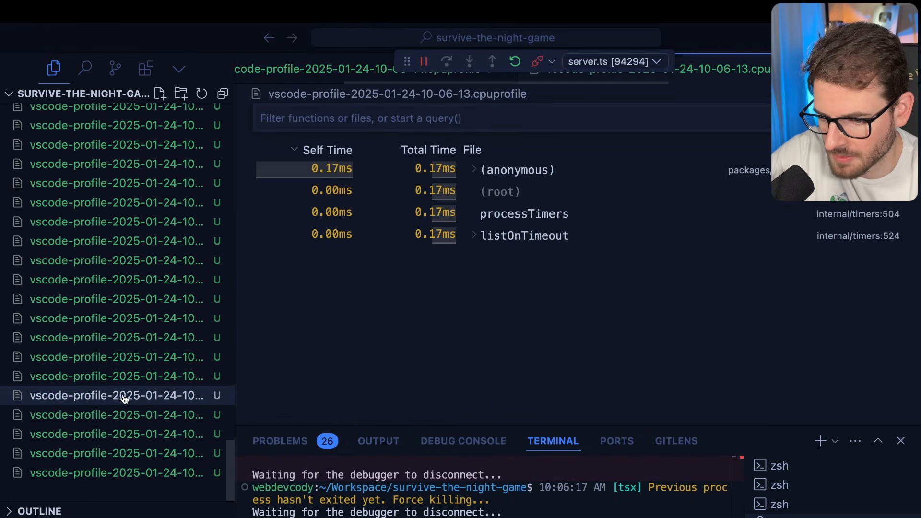
{"action": "left_click", "coordinate": [125, 357]}
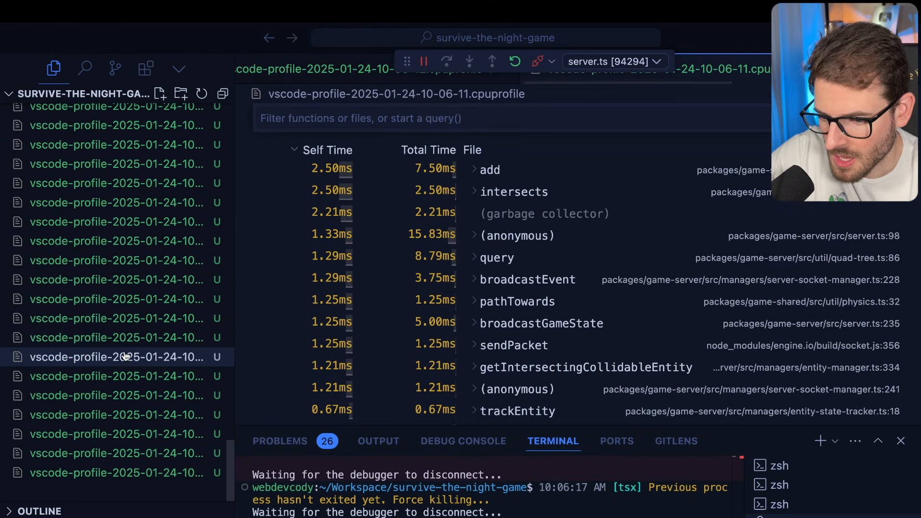
{"action": "left_click", "coordinate": [124, 319]}
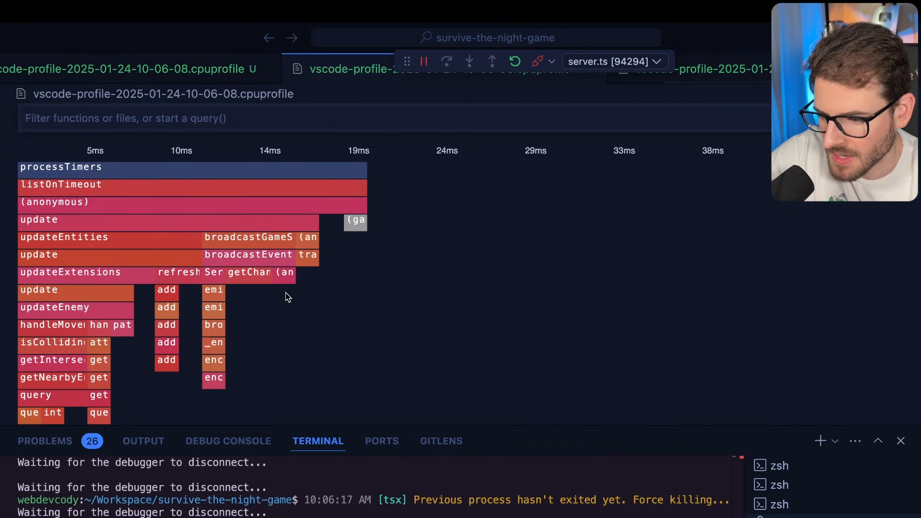
{"action": "mouse_move", "coordinate": [322, 314]}
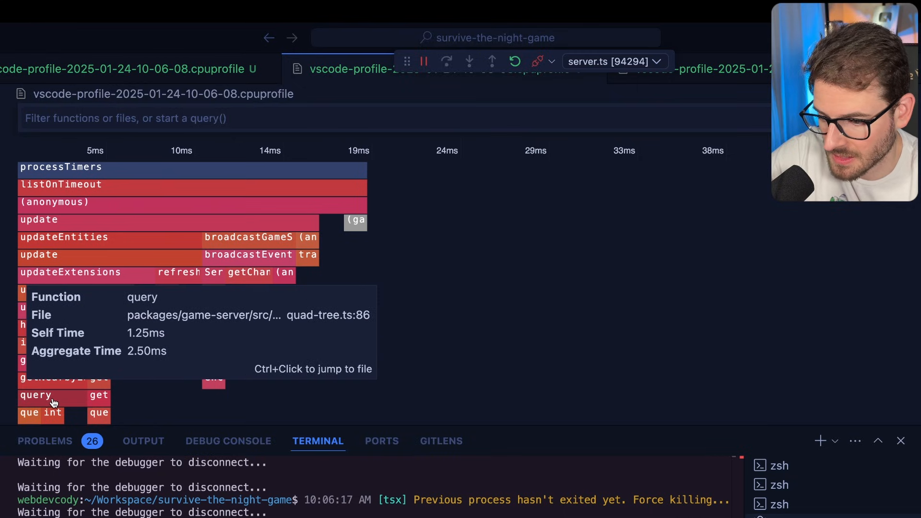
{"action": "mouse_move", "coordinate": [214, 379]}
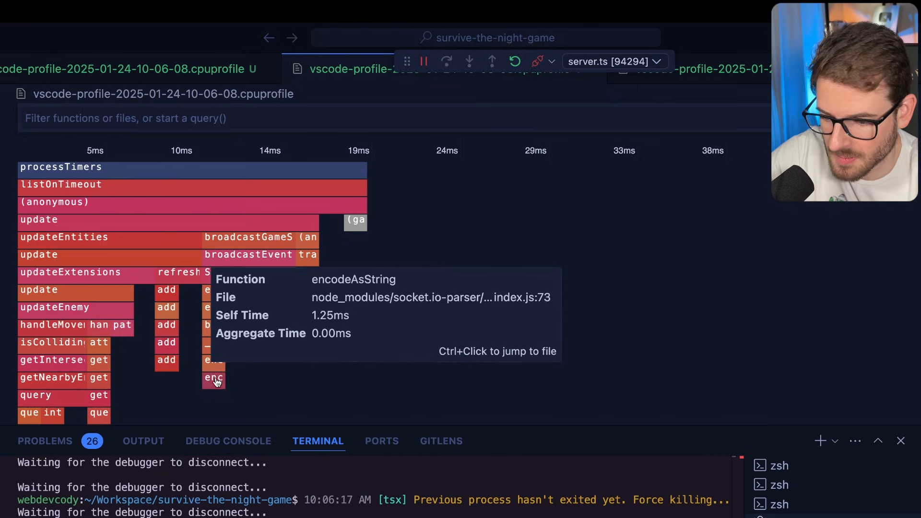
{"action": "mouse_move", "coordinate": [65, 368]}
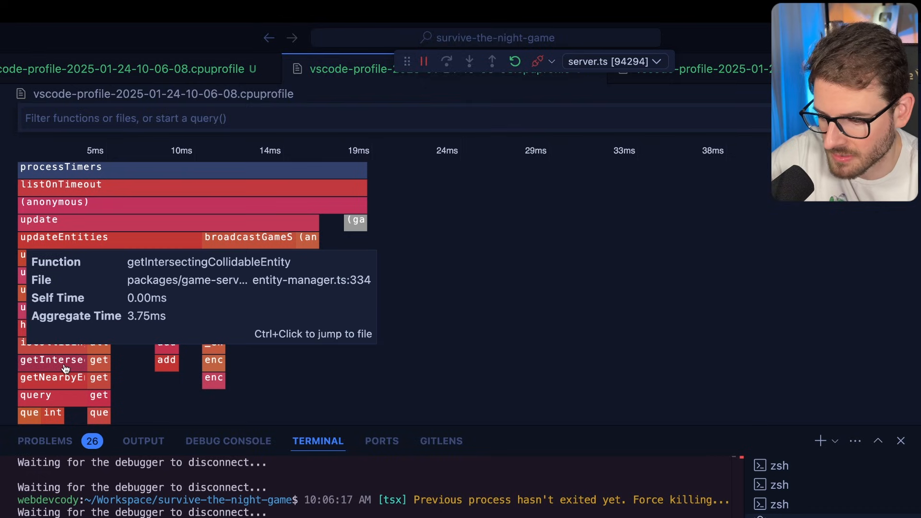
{"action": "mouse_move", "coordinate": [63, 348]}
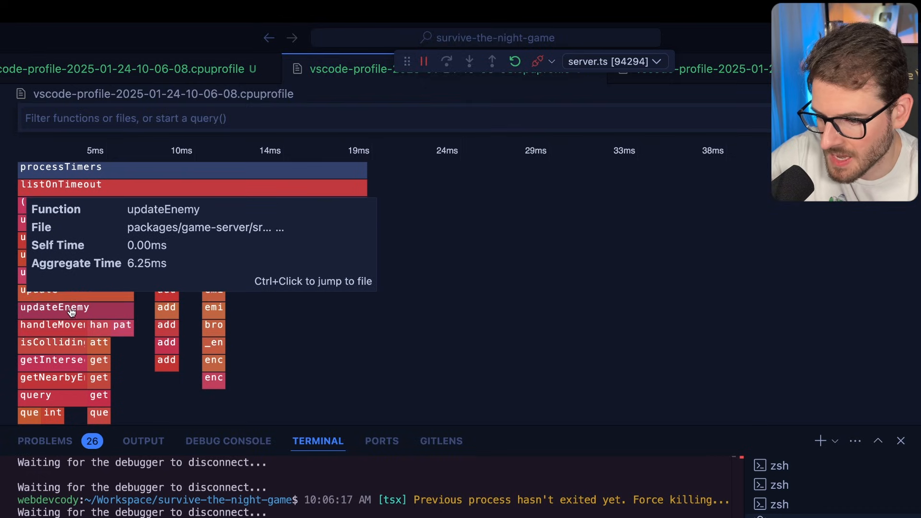
{"action": "mouse_move", "coordinate": [64, 324]}
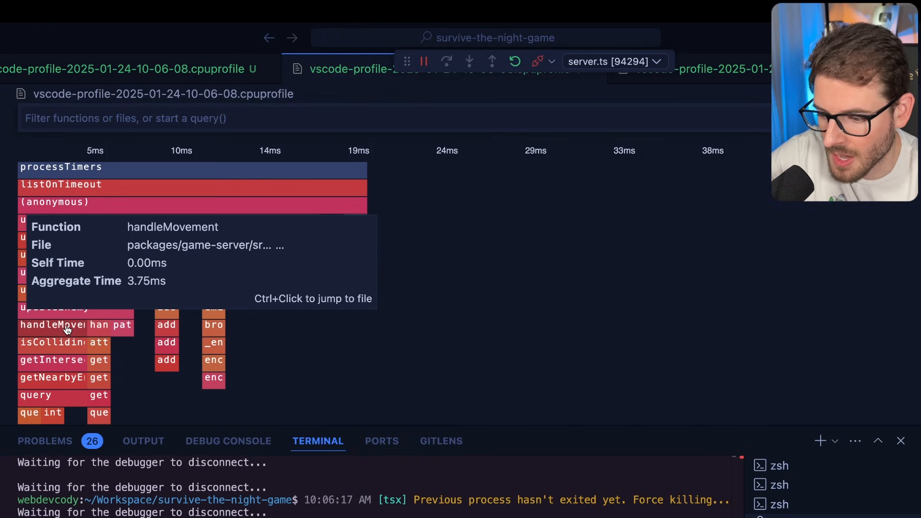
{"action": "mouse_move", "coordinate": [51, 304]}
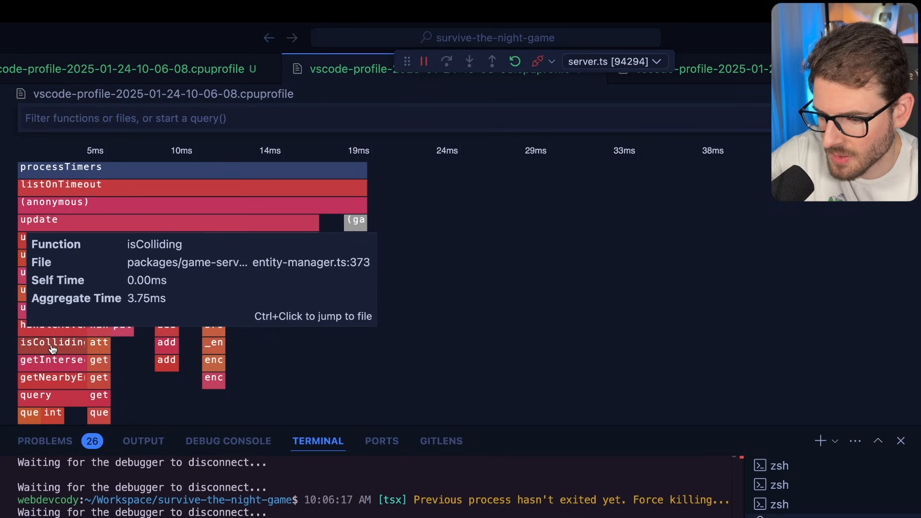
- Jump from the flame chart's query block to QuadTree.query in quad-tree.ts
{"action": "left_click", "coordinate": [52, 341]}
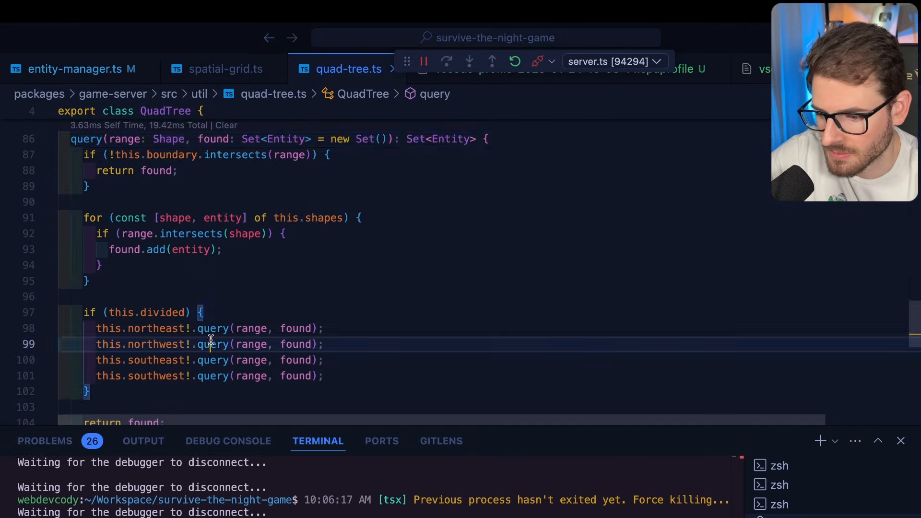
{"action": "left_click", "coordinate": [72, 69]}
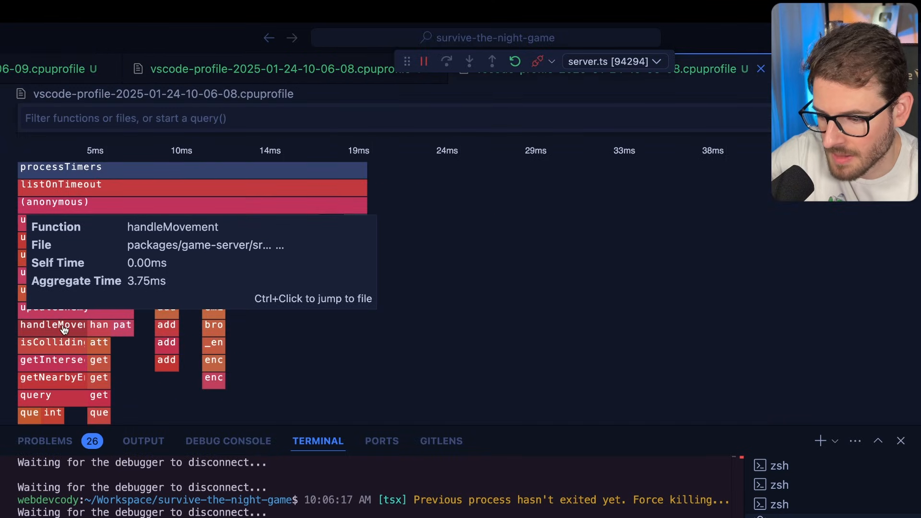
{"action": "mouse_move", "coordinate": [563, 432]}
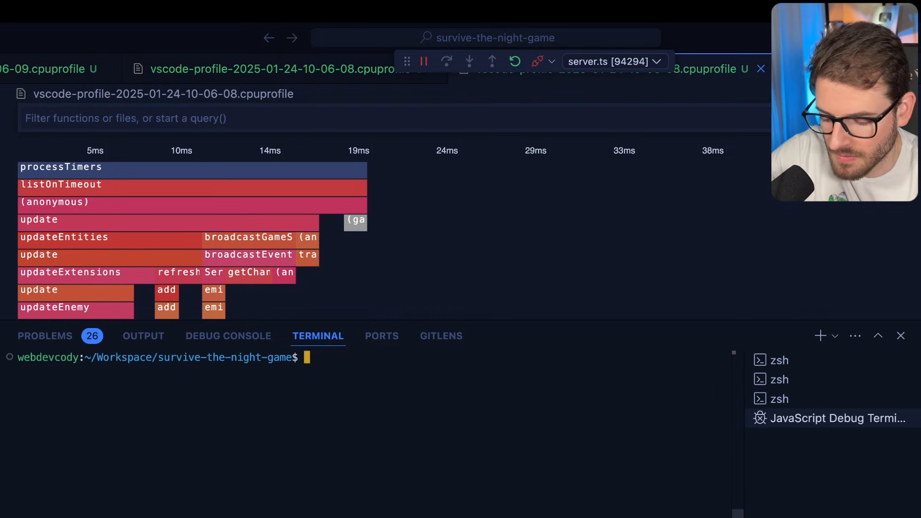
- Attempt git checkout main, then stash the uncommitted server changes with git stash
{"action": "type", "text": "git checkout main"}
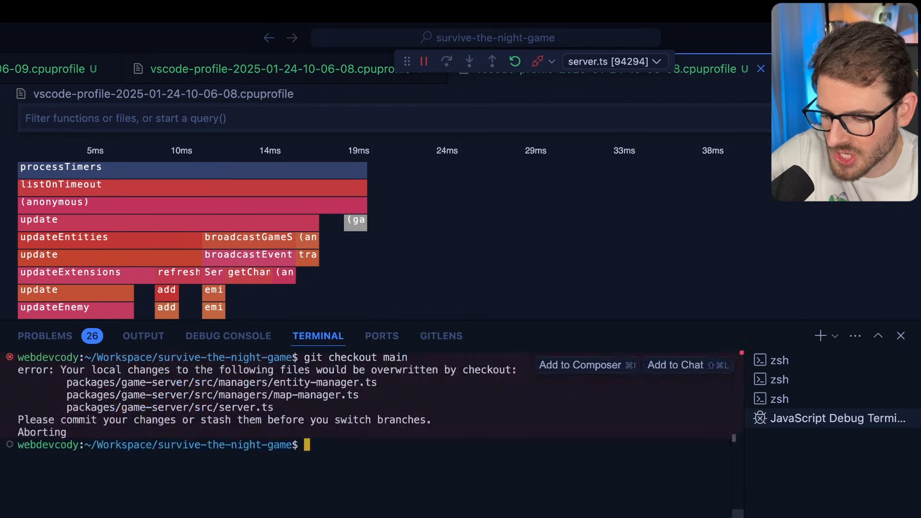
{"action": "type", "text": "git stash"}
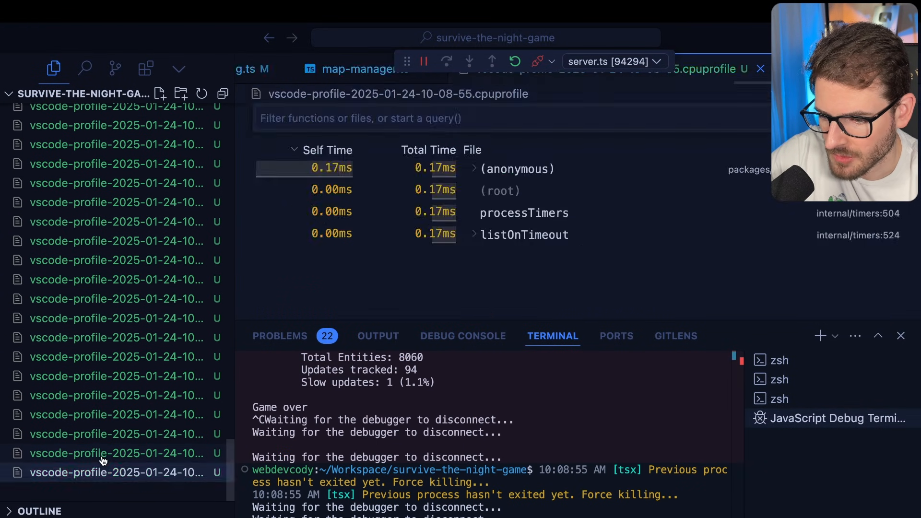
{"action": "left_click", "coordinate": [116, 414]}
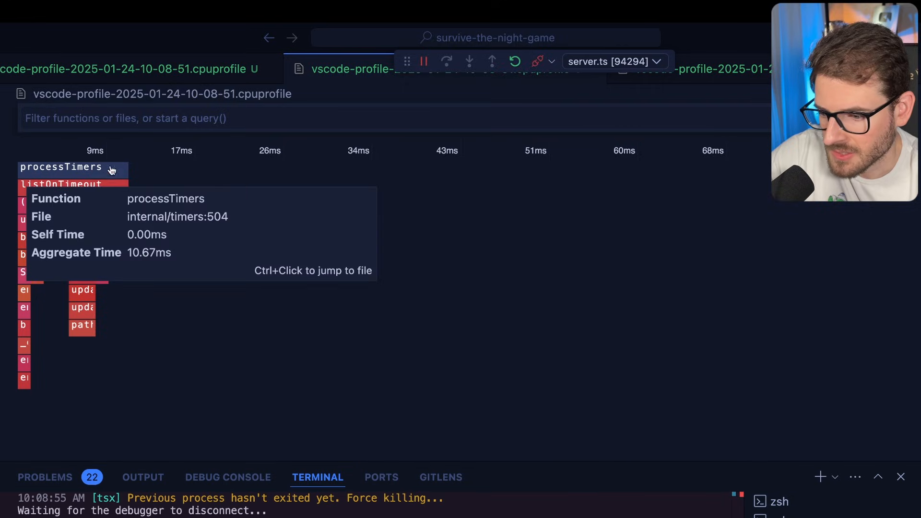
{"action": "mouse_move", "coordinate": [128, 157]}
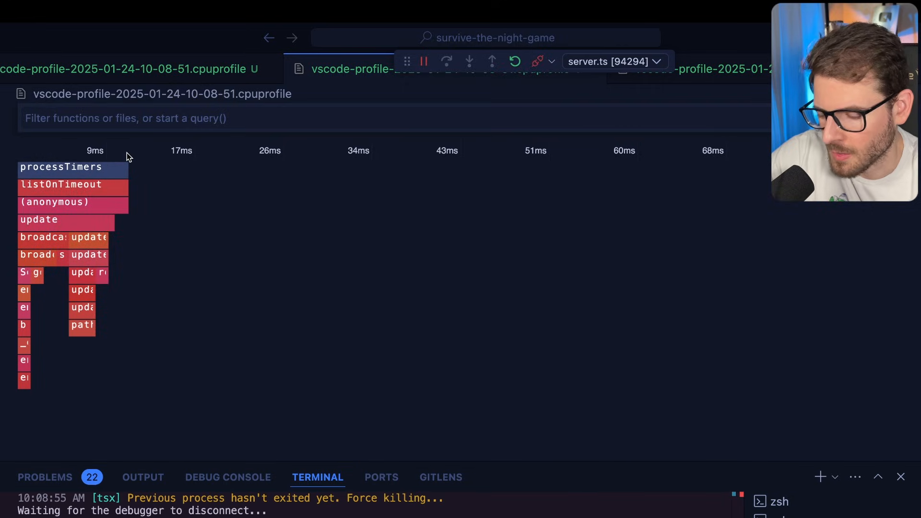
{"action": "mouse_move", "coordinate": [291, 156]}
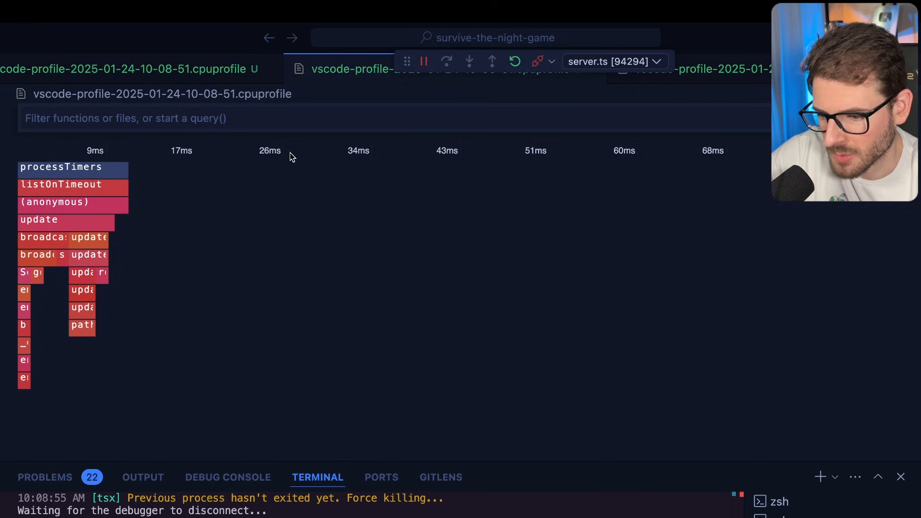
{"action": "mouse_move", "coordinate": [108, 185]}
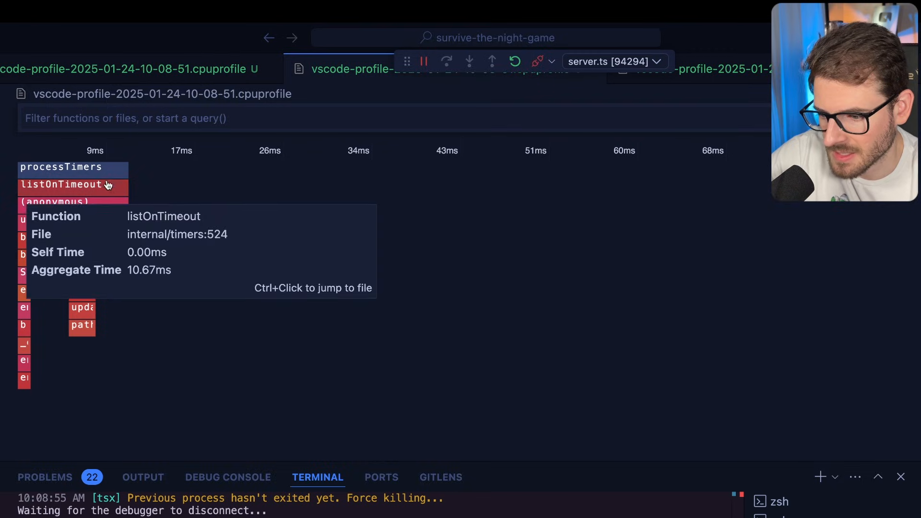
{"action": "mouse_move", "coordinate": [106, 155]}
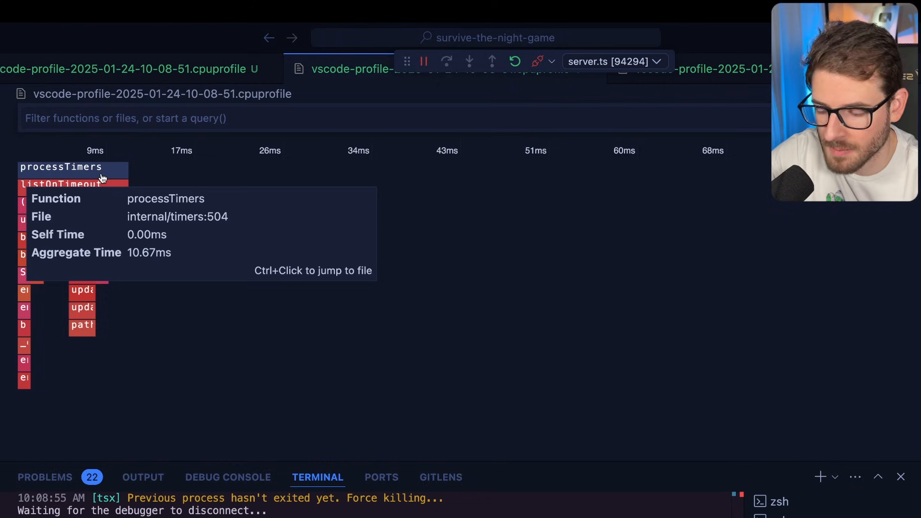
{"action": "mouse_move", "coordinate": [174, 197]}
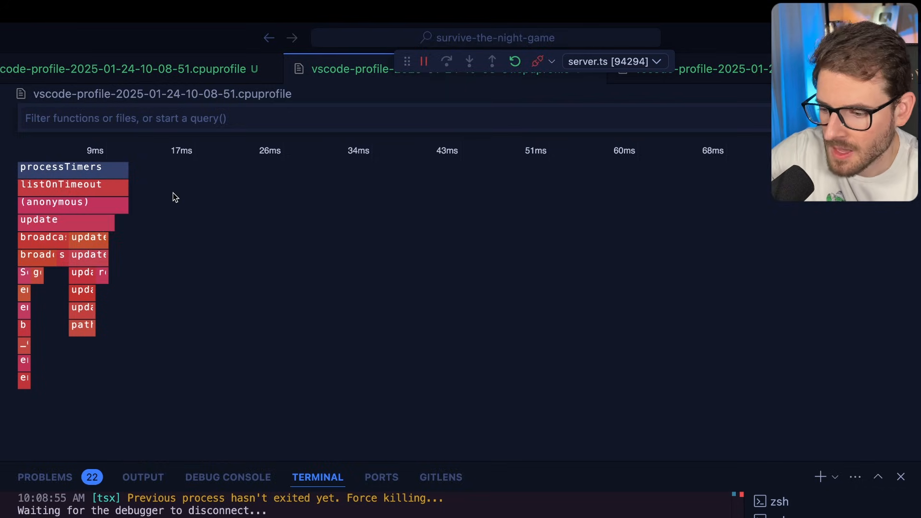
{"action": "mouse_move", "coordinate": [61, 239]}
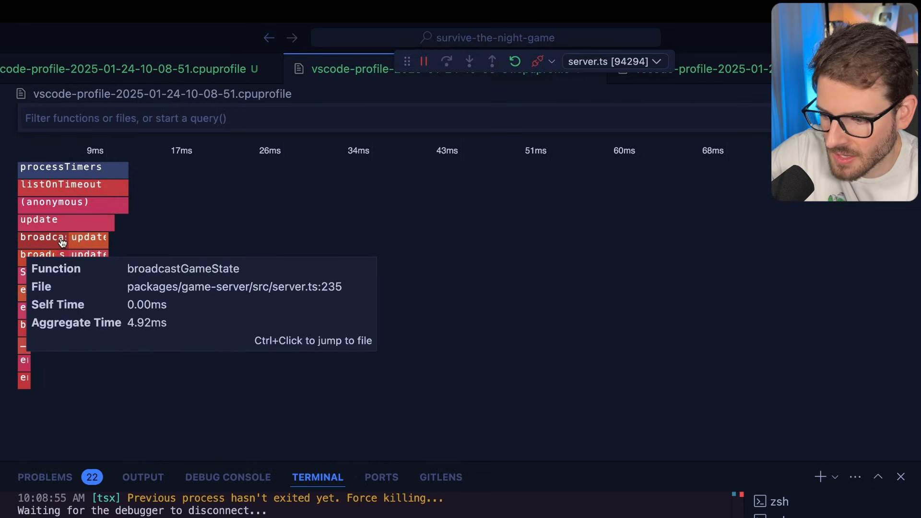
{"action": "mouse_move", "coordinate": [41, 241]}
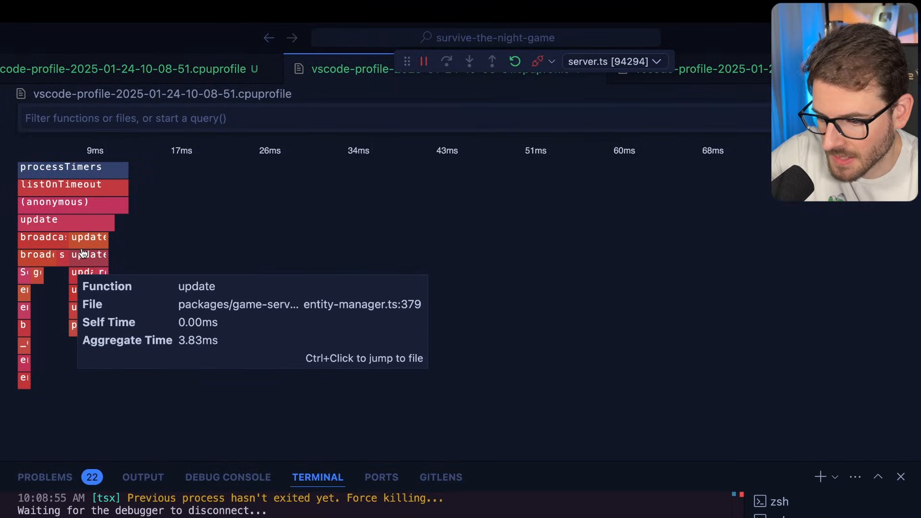
{"action": "mouse_move", "coordinate": [115, 261]}
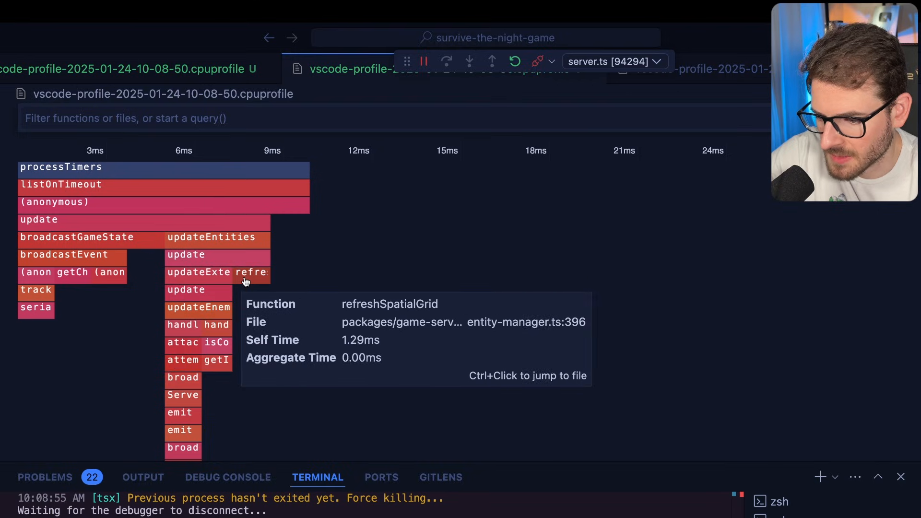
{"action": "mouse_move", "coordinate": [209, 325]}
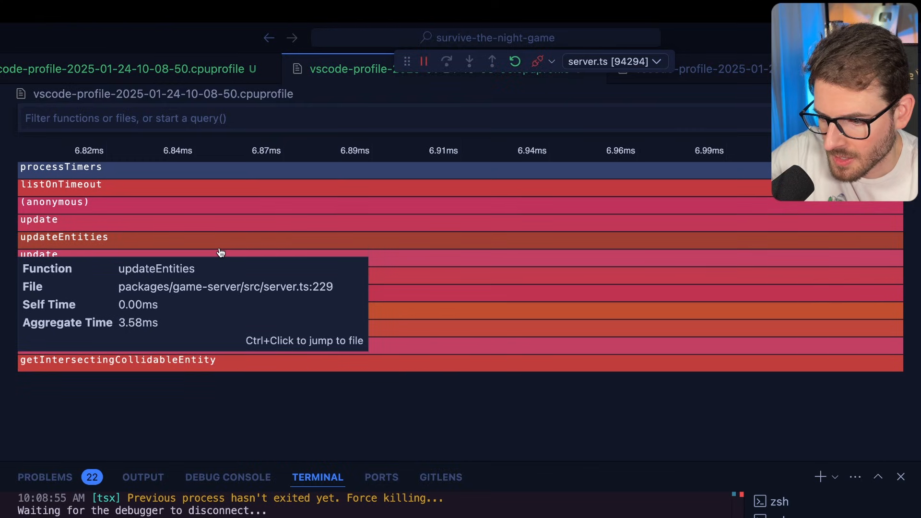
{"action": "mouse_move", "coordinate": [130, 424]}
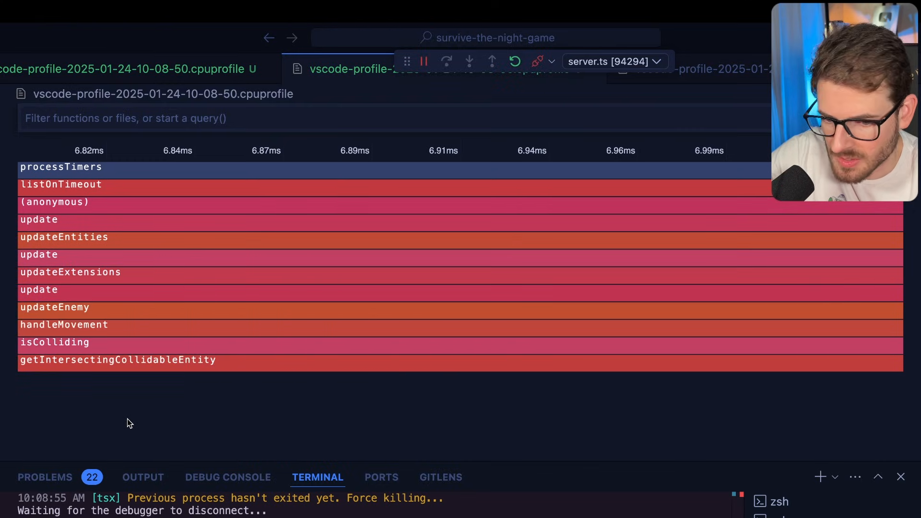
{"action": "mouse_move", "coordinate": [70, 303]}
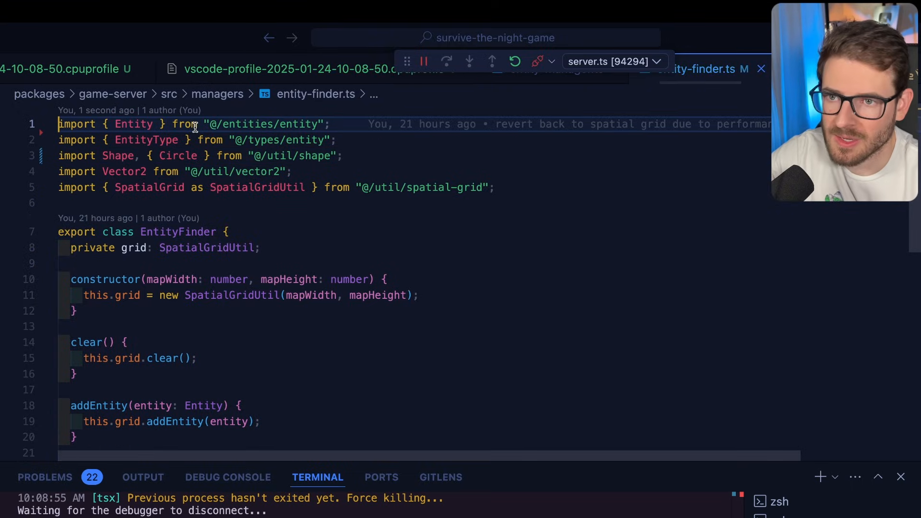
- Scroll through the spatial-grid code in entity-finder.ts
{"action": "scroll", "scroll_direction": "down", "scroll_amount": 3}
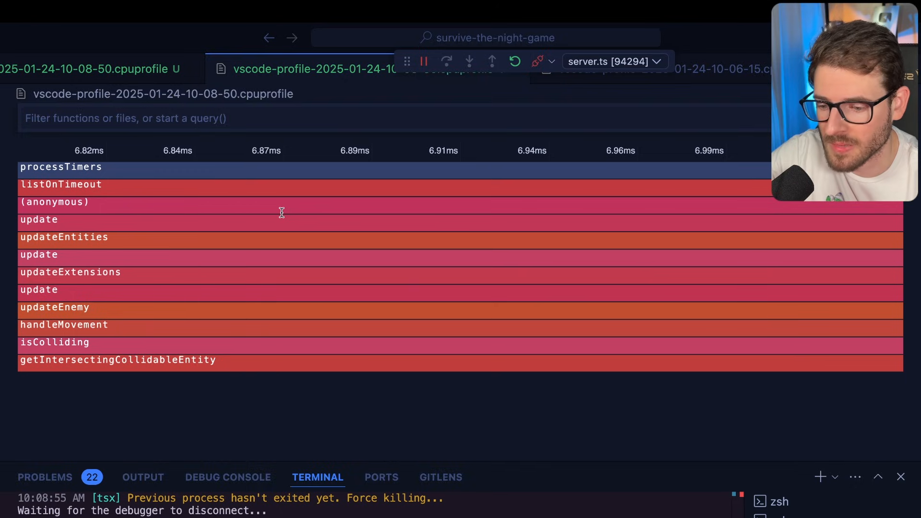
{"action": "mouse_move", "coordinate": [236, 419]}
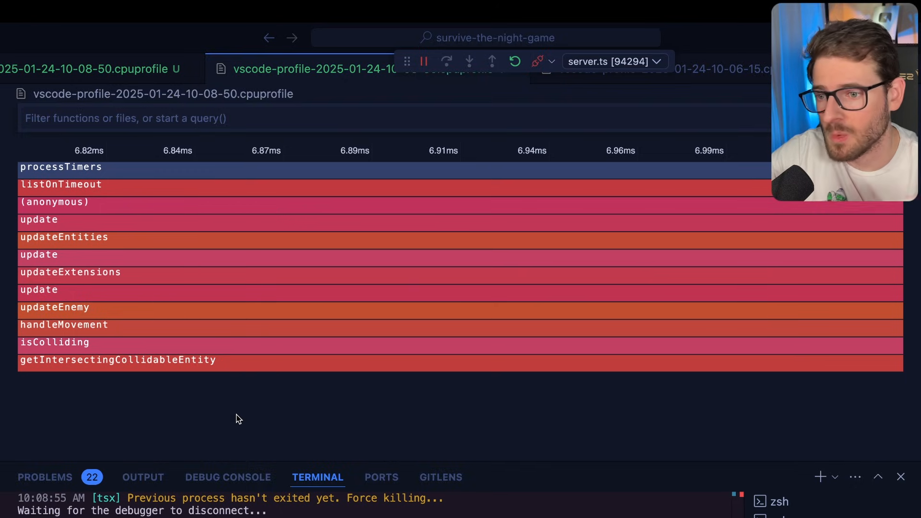